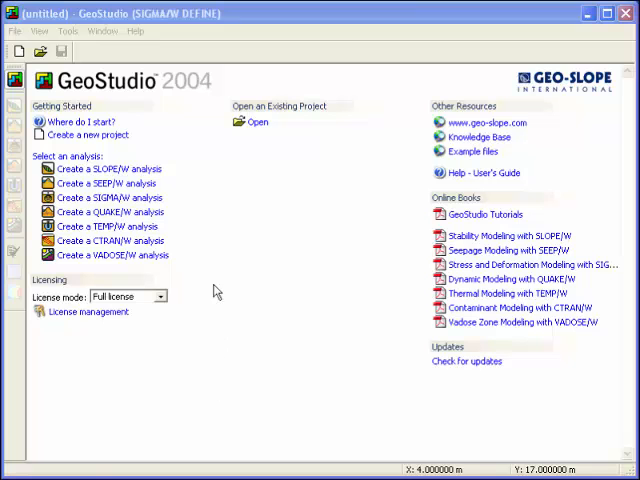
{"action": "mouse_move", "coordinate": [112, 196]}
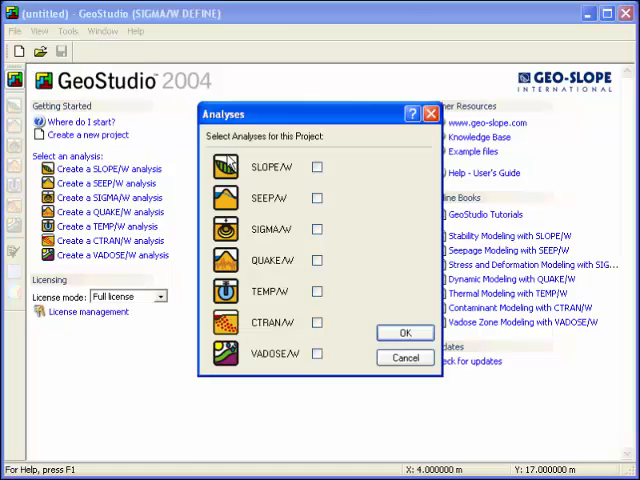
Choose SIGMA/W as the new project's only analysis and confirm to enter DEFINE.
{"action": "left_click", "coordinate": [316, 228]}
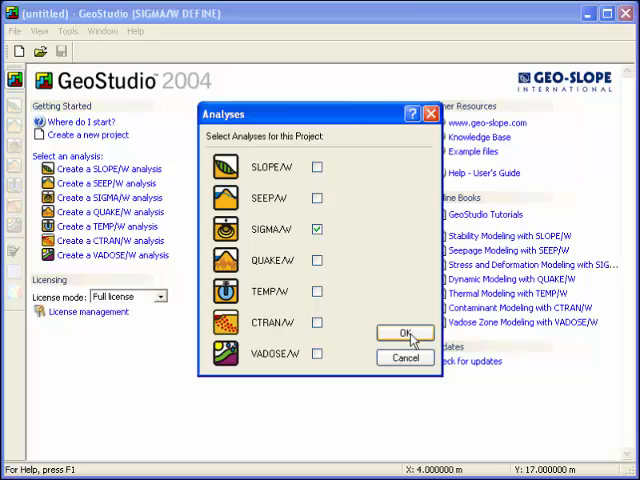
{"action": "left_click", "coordinate": [404, 332]}
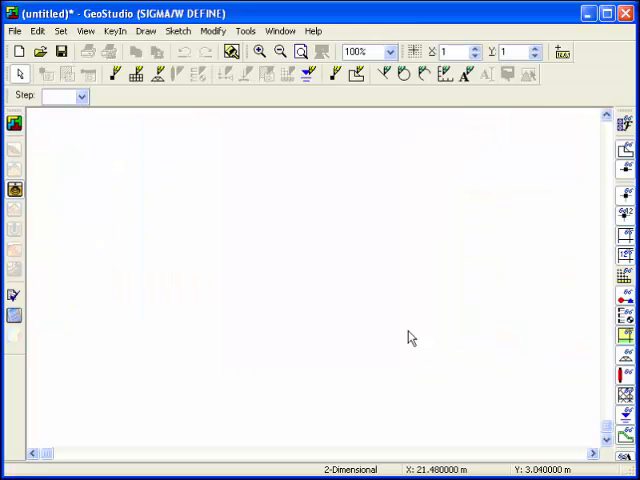
{"action": "mouse_move", "coordinate": [204, 304]}
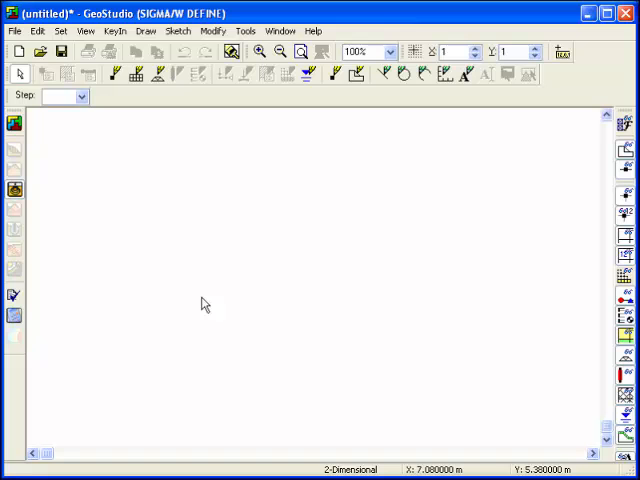
{"action": "mouse_move", "coordinate": [86, 32]}
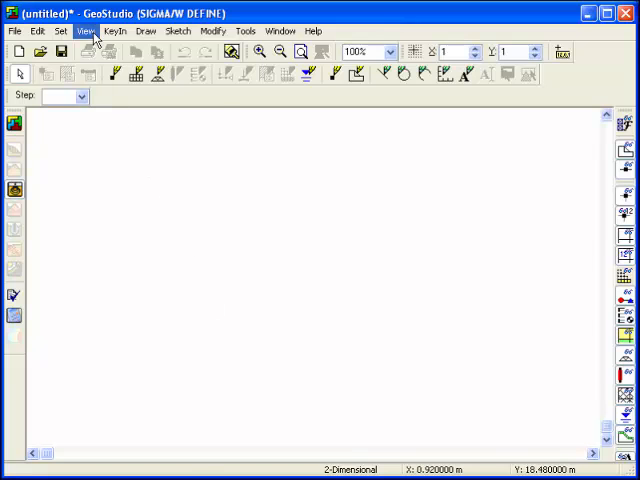
{"action": "left_click", "coordinate": [88, 32]}
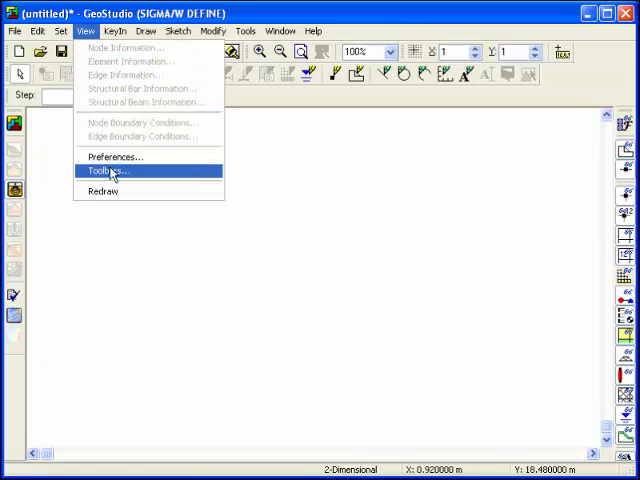
{"action": "left_click", "coordinate": [108, 170]}
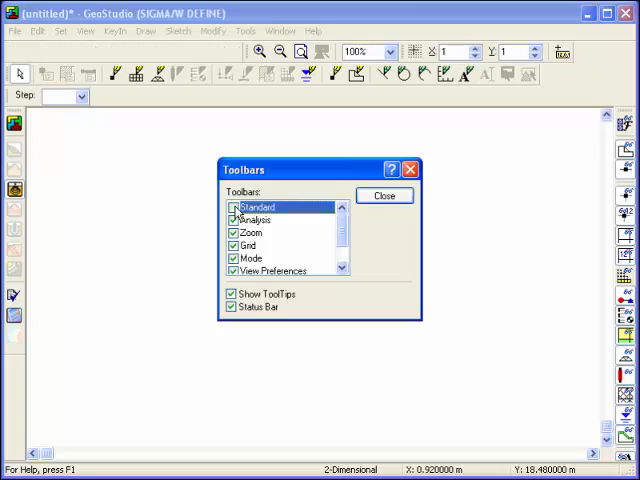
{"action": "left_click", "coordinate": [234, 206]}
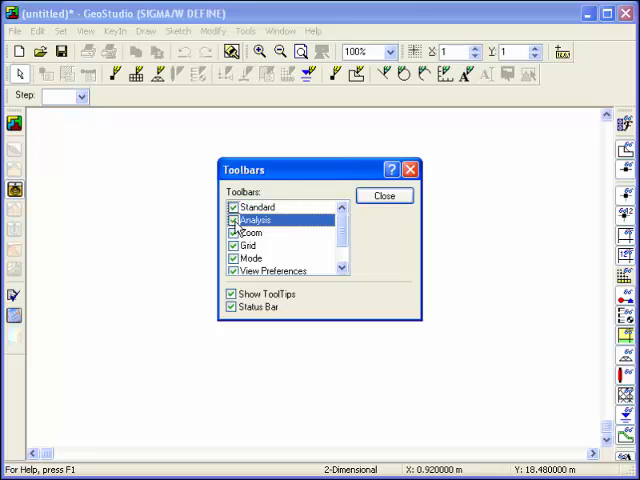
{"action": "left_click", "coordinate": [252, 232]}
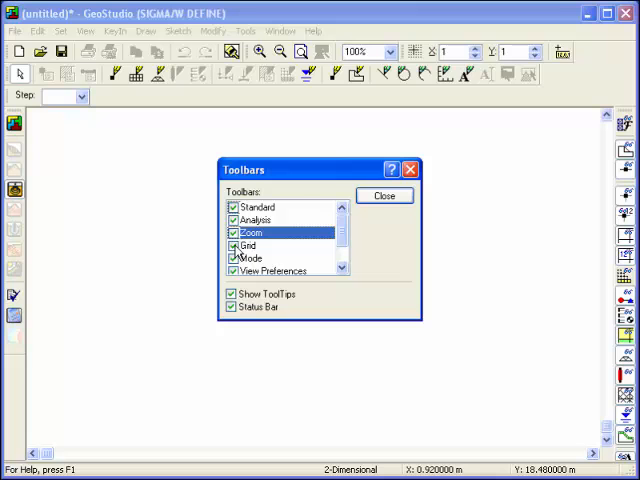
{"action": "left_click", "coordinate": [232, 258]}
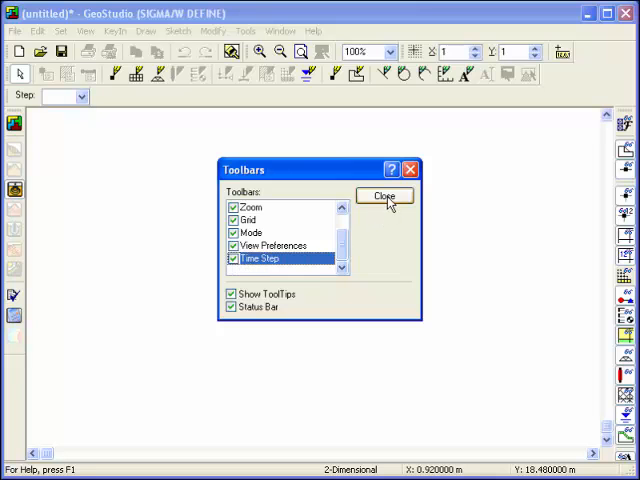
{"action": "left_click", "coordinate": [384, 196]}
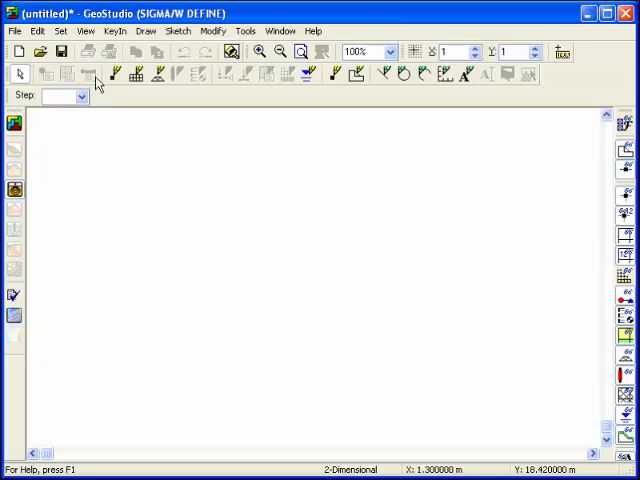
Set the working page to millimetres, 250 wide by 200 high.
{"action": "left_click", "coordinate": [62, 32]}
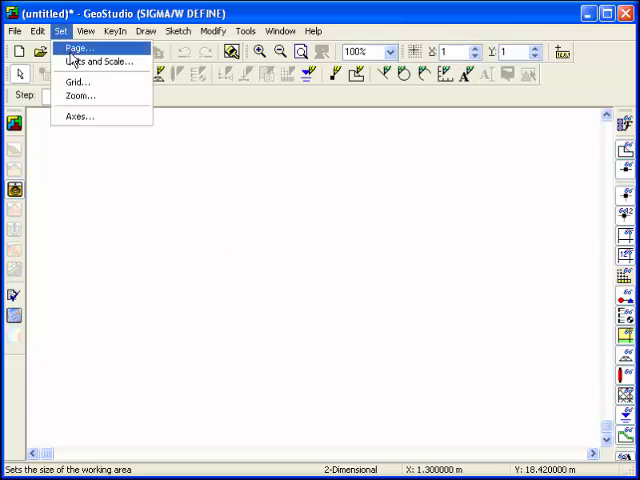
{"action": "left_click", "coordinate": [76, 48]}
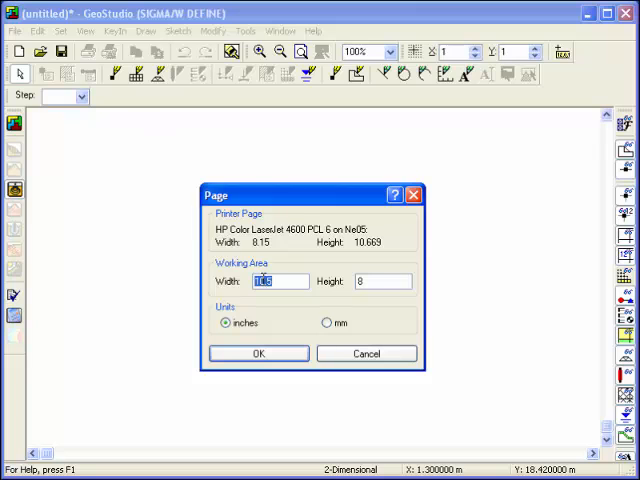
{"action": "left_click", "coordinate": [328, 324]}
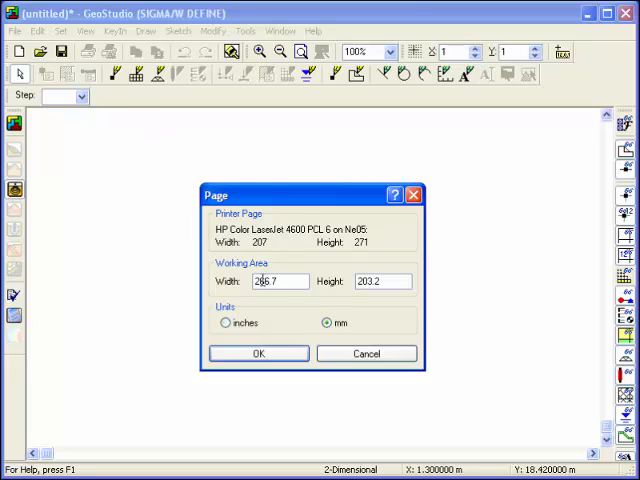
{"action": "type", "text": "250"}
{"action": "type", "text": "200"}
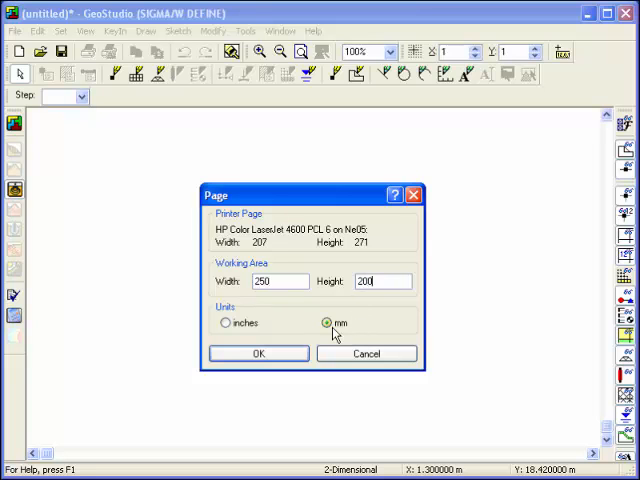
{"action": "left_click", "coordinate": [258, 352]}
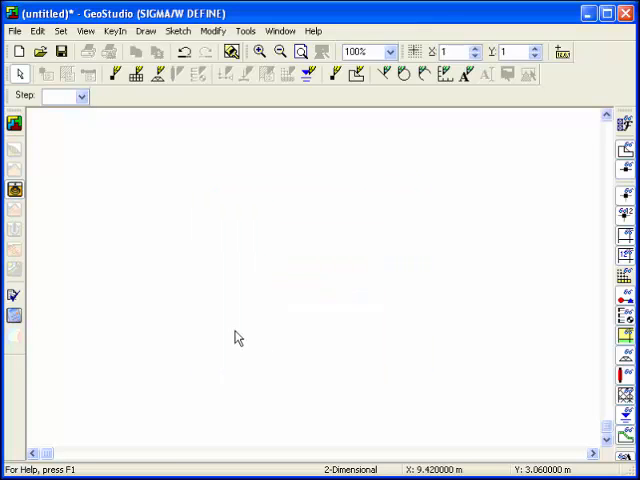
Set metric units, extents from -3, -2 with maximum computed from a 1:175 scale (about 40.75, 32).
{"action": "left_click", "coordinate": [60, 32]}
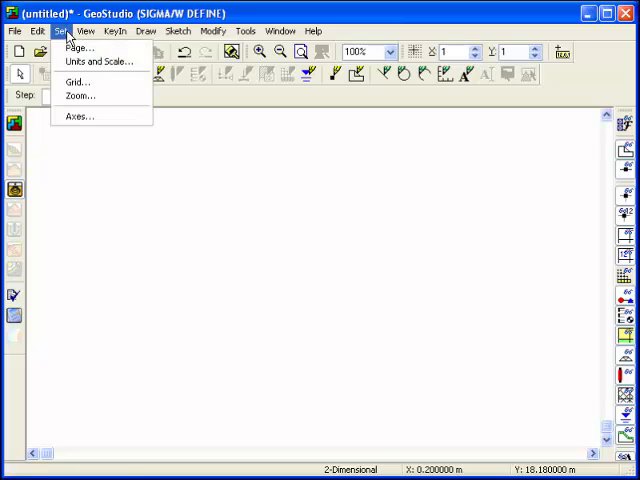
{"action": "left_click", "coordinate": [100, 60]}
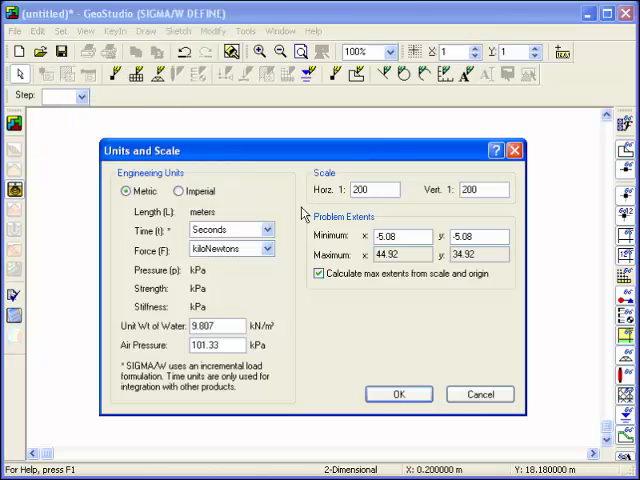
{"action": "left_click", "coordinate": [320, 272]}
{"action": "type", "text": "40"}
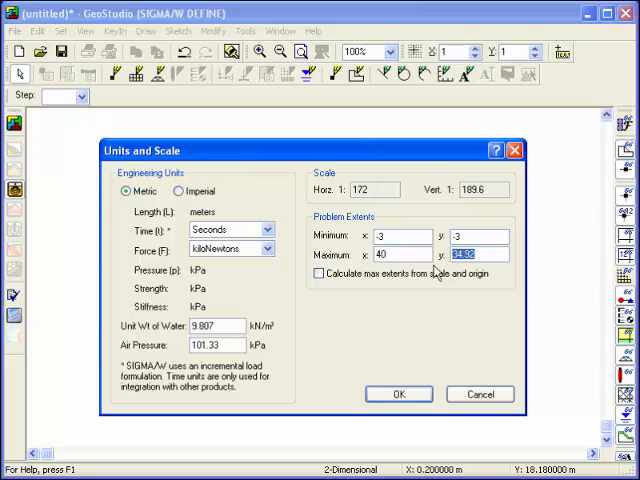
{"action": "type", "text": "30"}
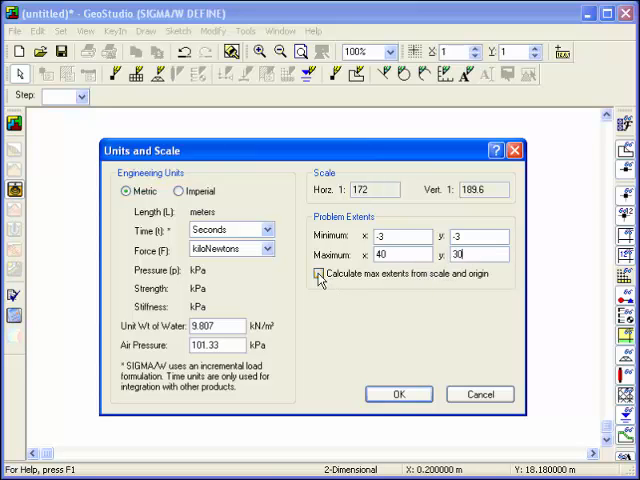
{"action": "left_click", "coordinate": [322, 272]}
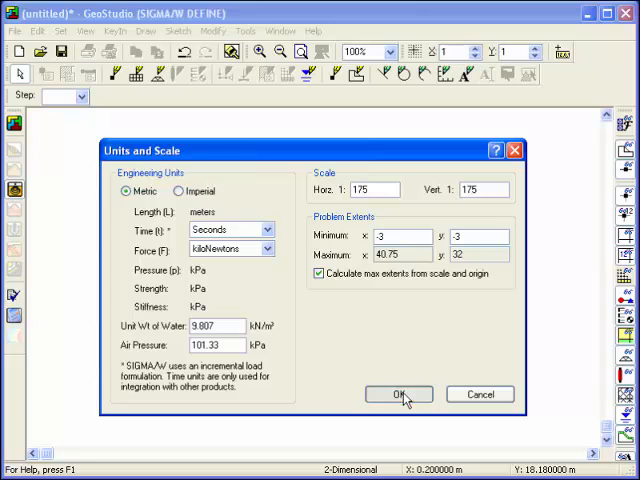
{"action": "left_click", "coordinate": [398, 394]}
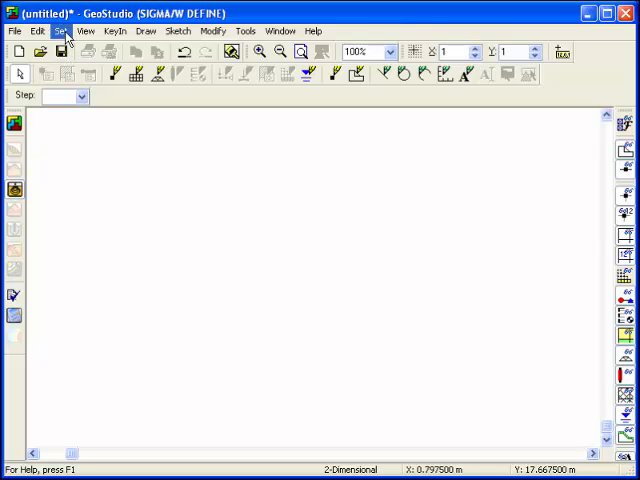
Display a 1 by 1 m grid and enable snapping to it.
{"action": "left_click", "coordinate": [60, 32]}
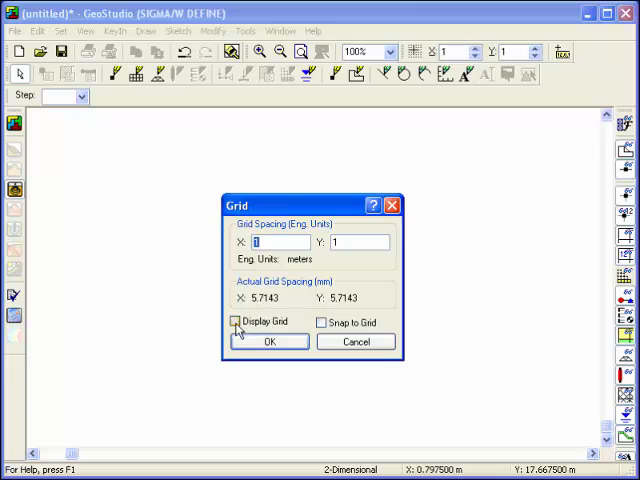
{"action": "left_click", "coordinate": [232, 320]}
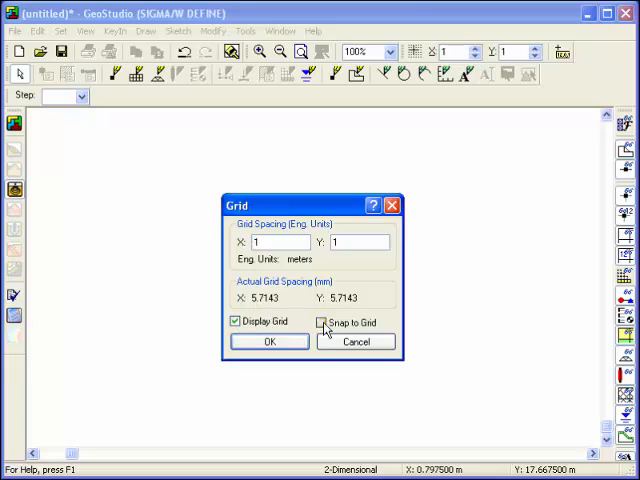
{"action": "left_click", "coordinate": [320, 322]}
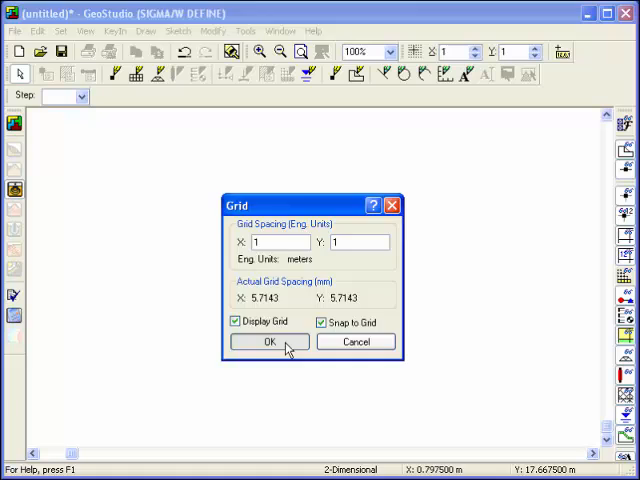
{"action": "left_click", "coordinate": [268, 342]}
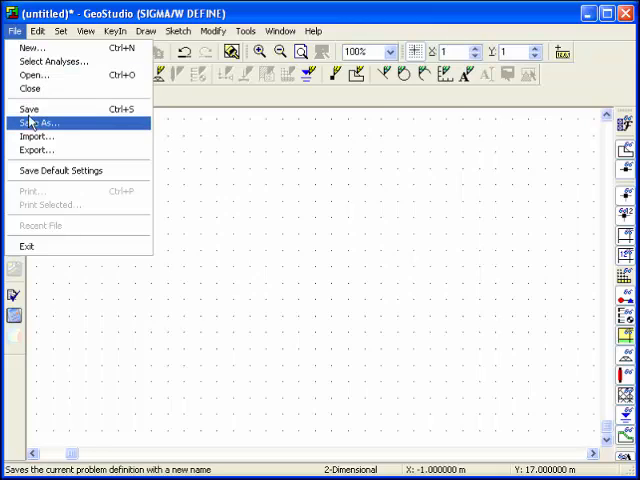
{"action": "left_click", "coordinate": [44, 122]}
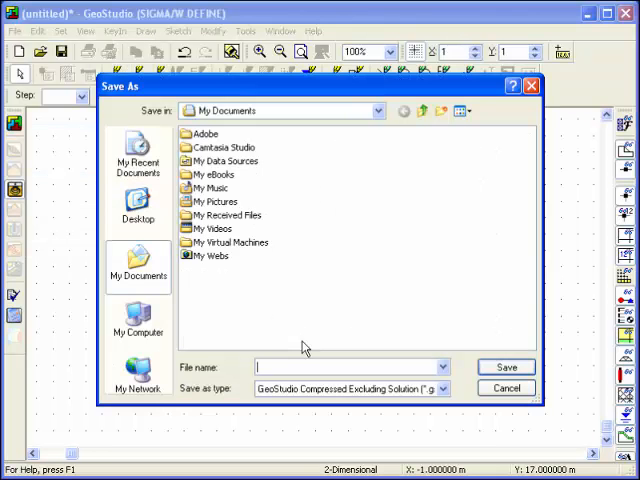
{"action": "type", "text": "s"}
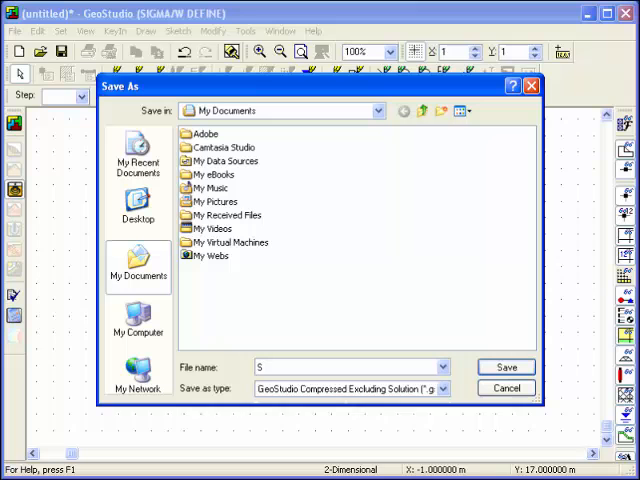
{"action": "type", "text": "IGMA T"}
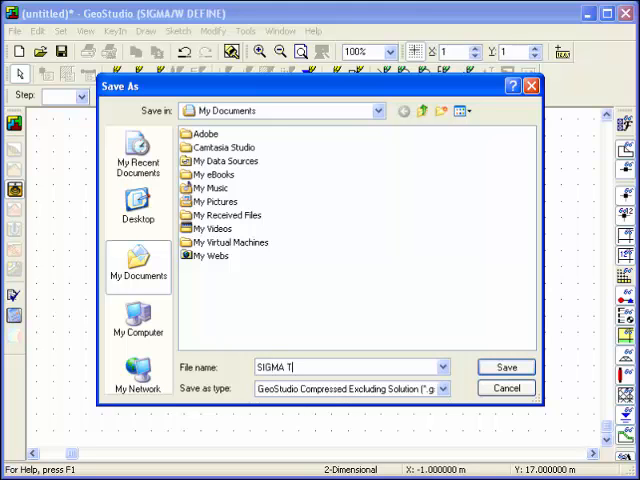
{"action": "type", "text": "utorial"}
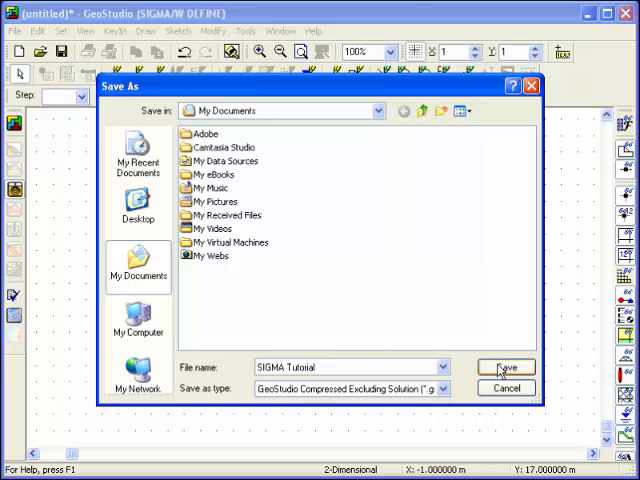
{"action": "left_click", "coordinate": [504, 368]}
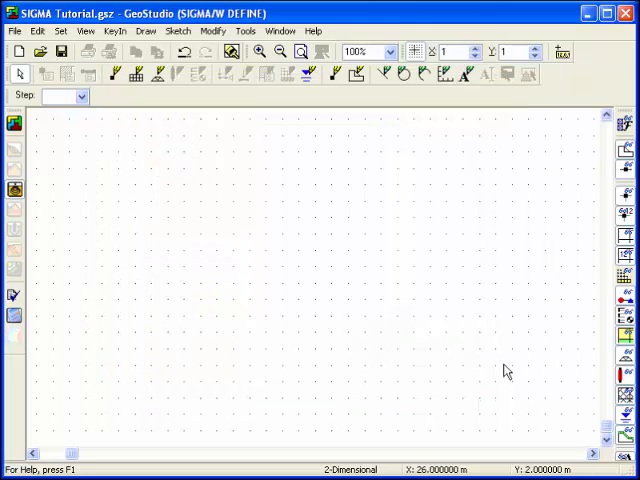
{"action": "mouse_move", "coordinate": [284, 304]}
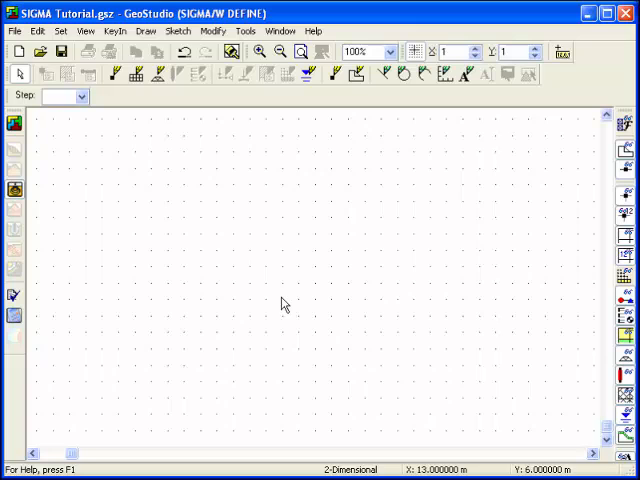
{"action": "mouse_move", "coordinate": [288, 308]}
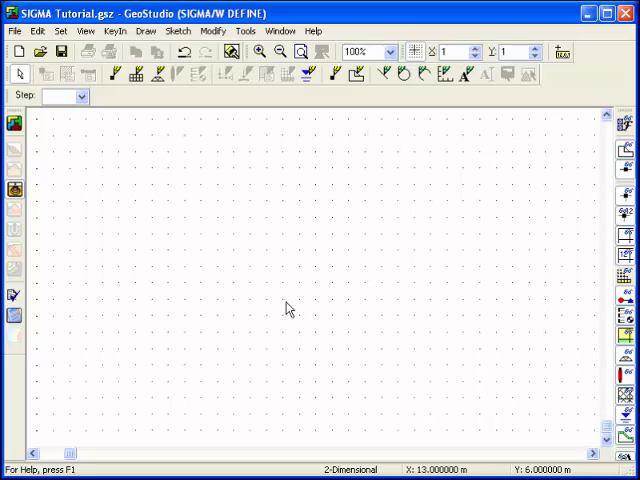
{"action": "mouse_move", "coordinate": [252, 170]}
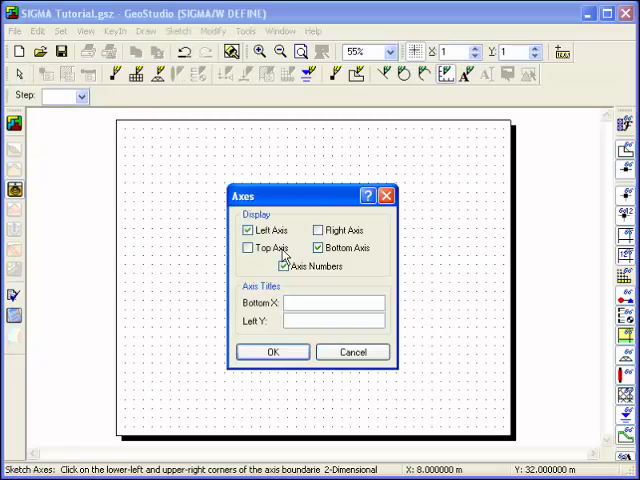
Title the axes 'Distance' and 'Elevation (m)', confirm, and set the axes' upper-right corner.
{"action": "left_click", "coordinate": [336, 300]}
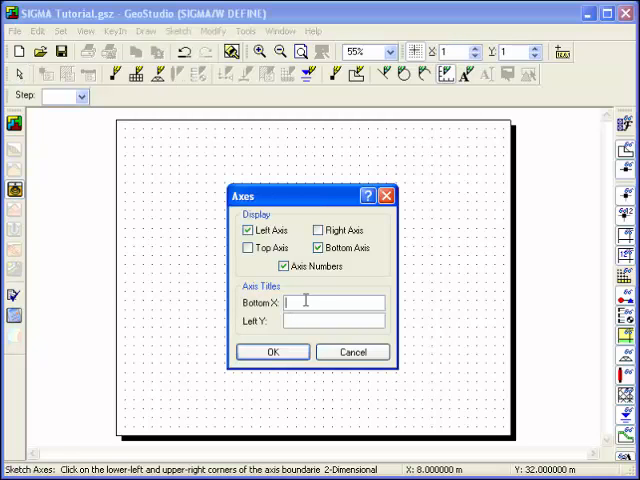
{"action": "type", "text": "Distance"}
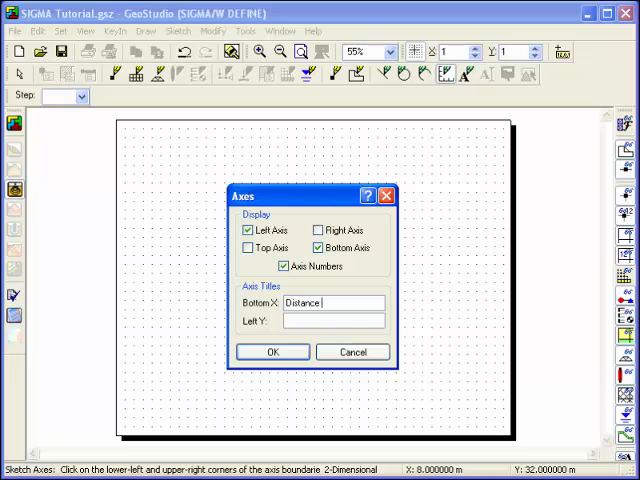
{"action": "type", "text": "E"}
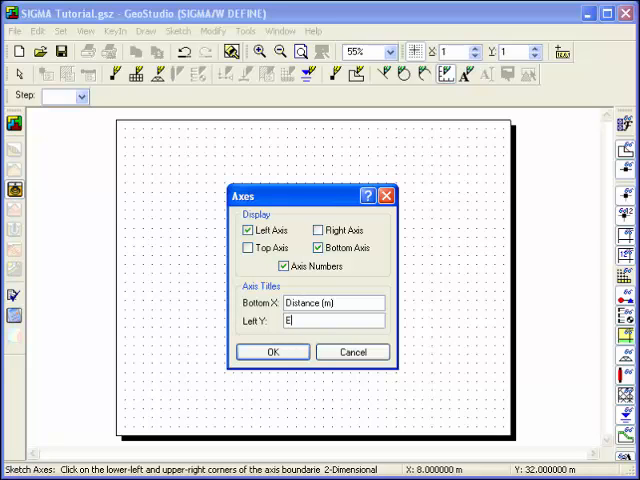
{"action": "type", "text": "levation (m)"}
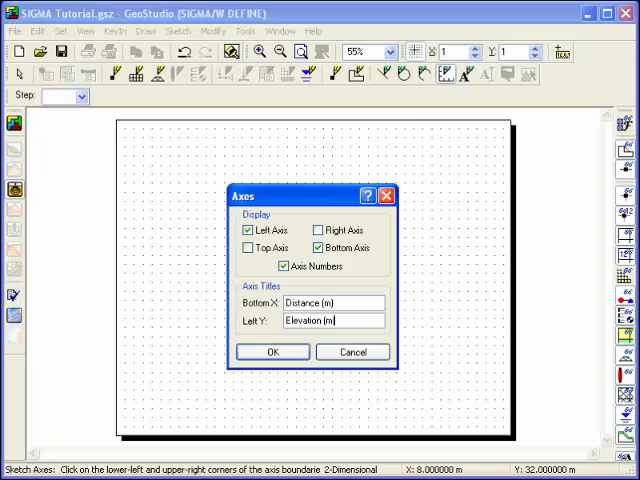
{"action": "left_click", "coordinate": [272, 352]}
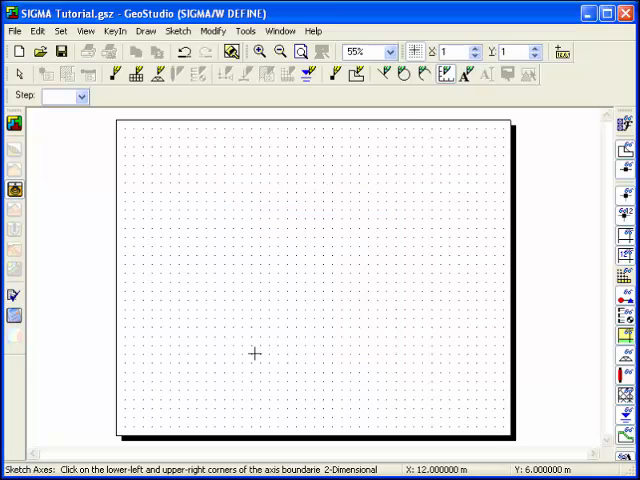
{"action": "mouse_move", "coordinate": [144, 408]}
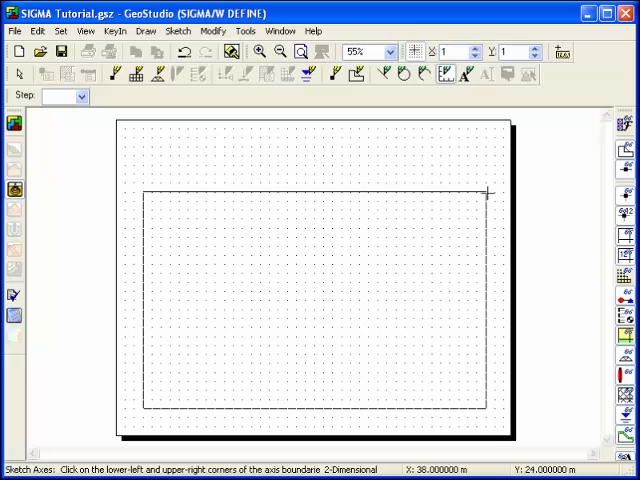
{"action": "left_click", "coordinate": [484, 190]}
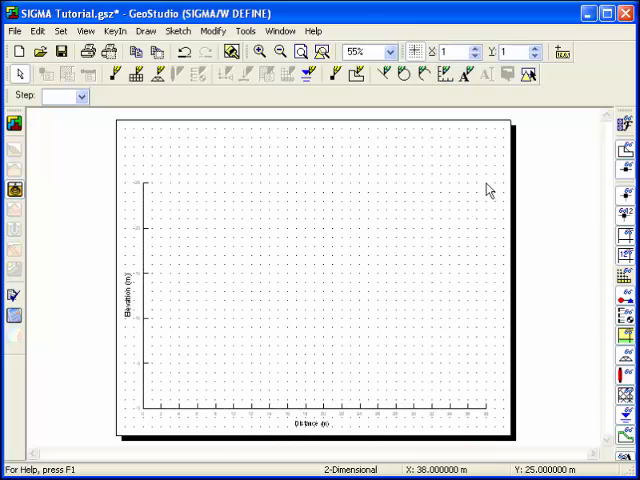
{"action": "mouse_move", "coordinate": [304, 192]}
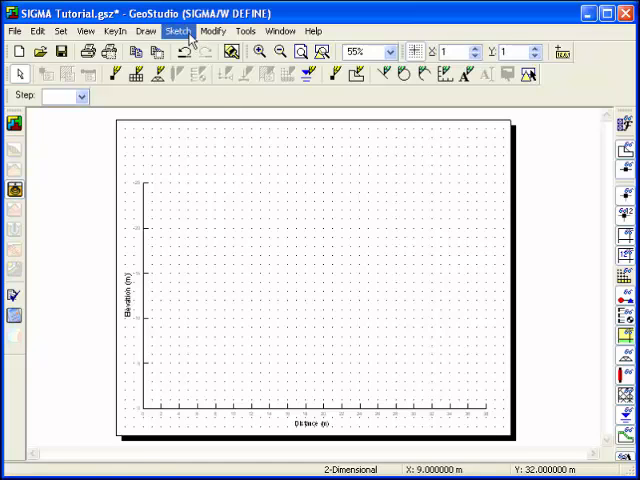
Sketch the ground outline across the width, then a small tank box above its left end.
{"action": "left_click", "coordinate": [178, 32]}
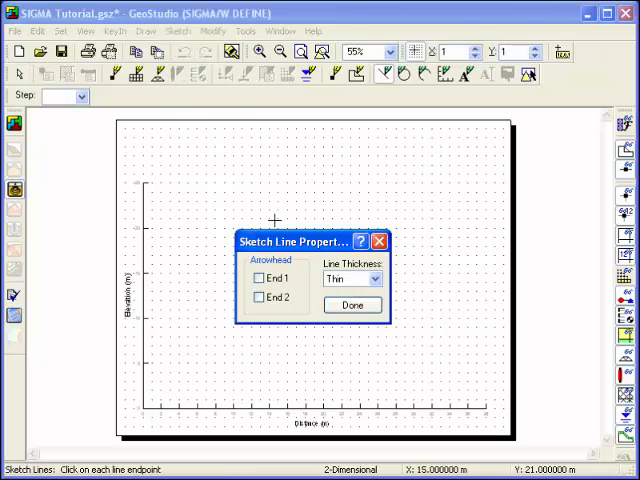
{"action": "left_click", "coordinate": [352, 304]}
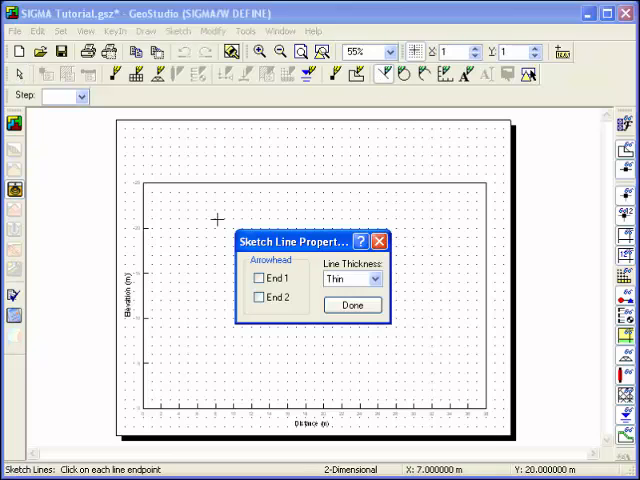
{"action": "left_click", "coordinate": [352, 304]}
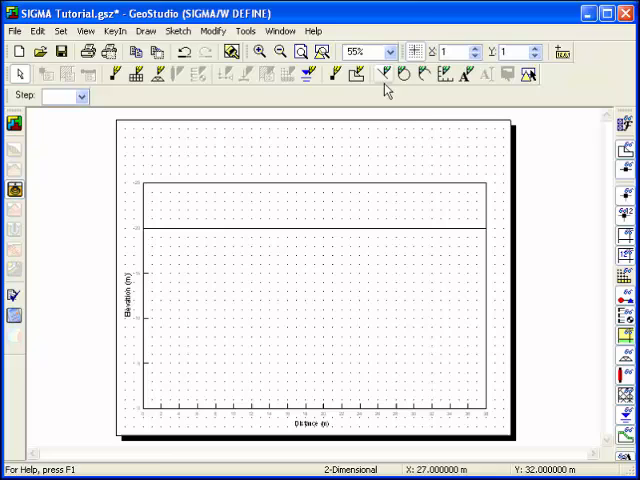
{"action": "left_click", "coordinate": [384, 72]}
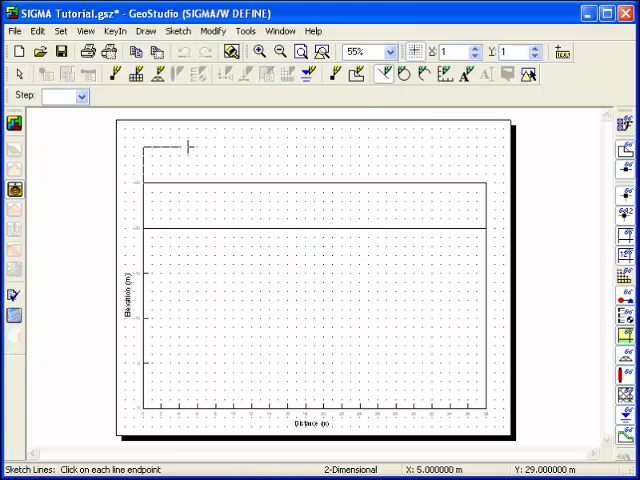
{"action": "left_click", "coordinate": [144, 190]}
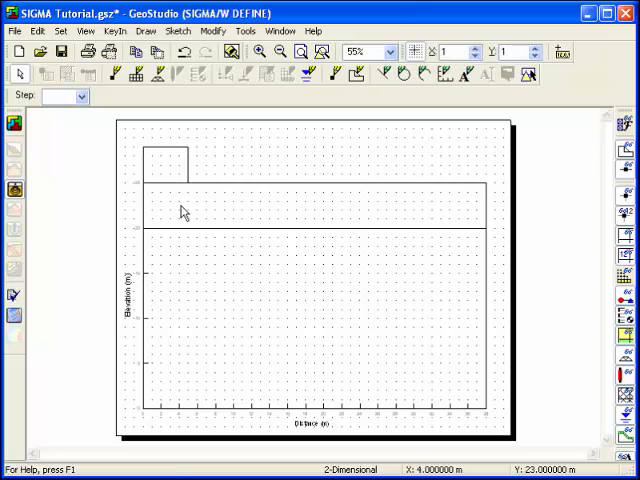
Add a 'Tank' sketch text label in 24-point font inside the tank box.
{"action": "left_click", "coordinate": [178, 32]}
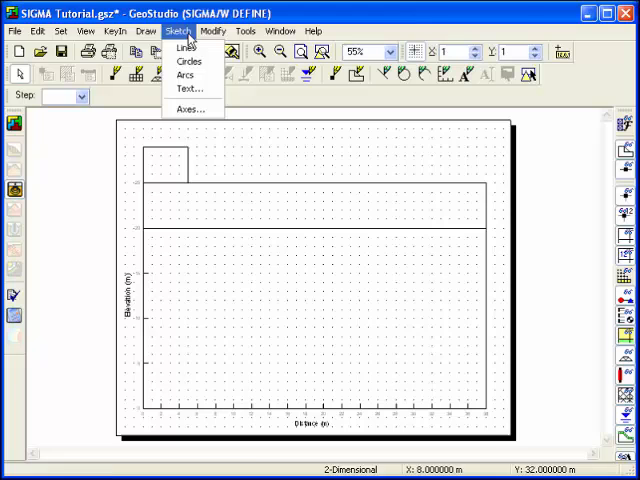
{"action": "left_click", "coordinate": [192, 88]}
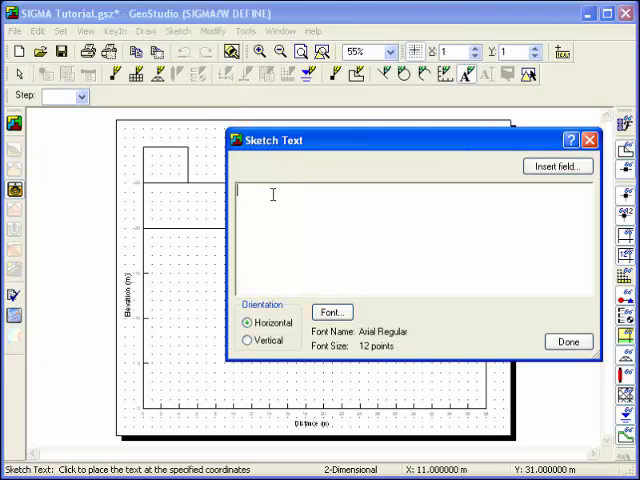
{"action": "type", "text": "Tank"}
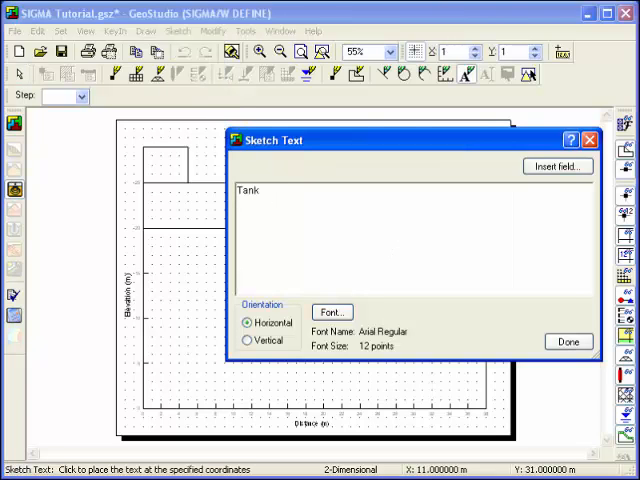
{"action": "left_click", "coordinate": [328, 312]}
{"action": "type", "text": "24"}
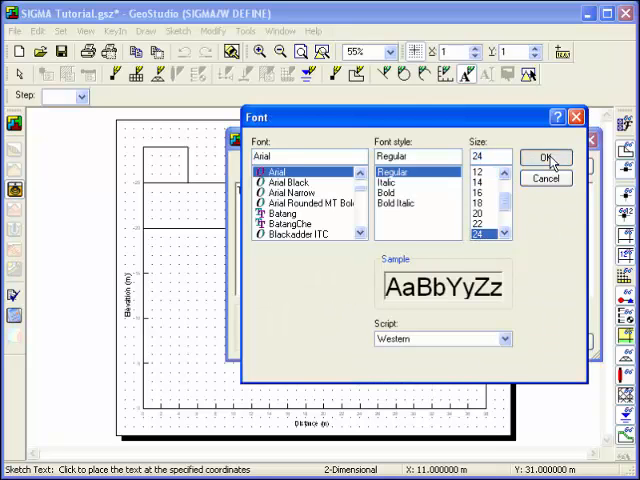
{"action": "left_click", "coordinate": [548, 158]}
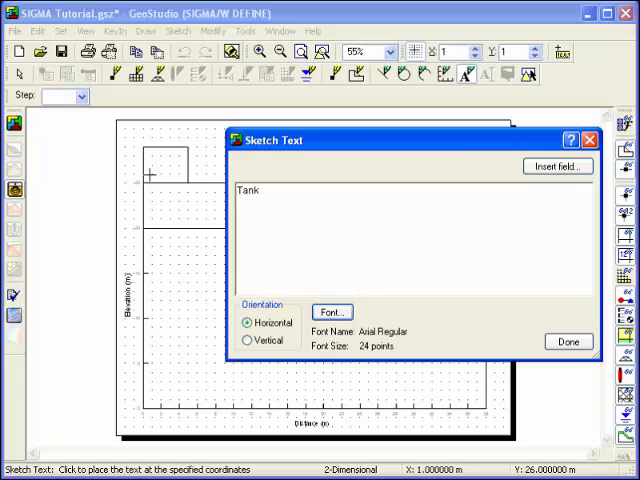
{"action": "left_click", "coordinate": [164, 164]}
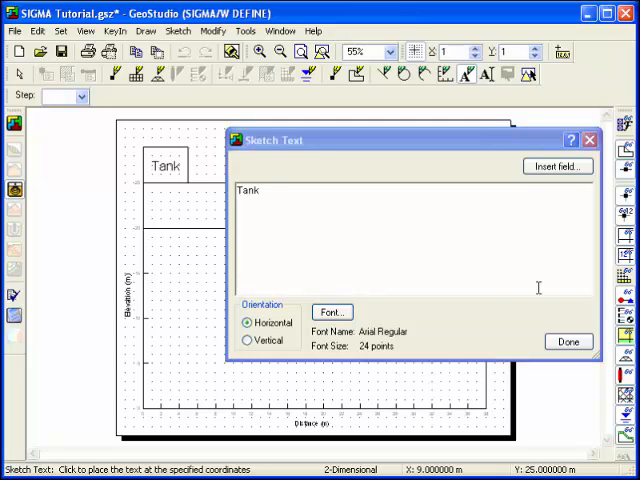
{"action": "left_click", "coordinate": [568, 340]}
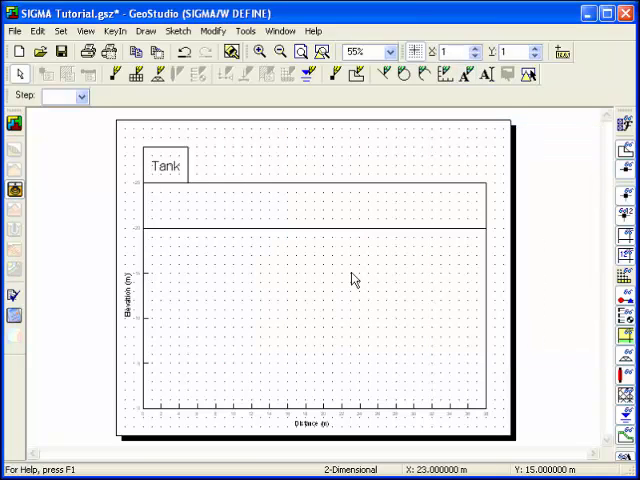
{"action": "mouse_move", "coordinate": [208, 252]}
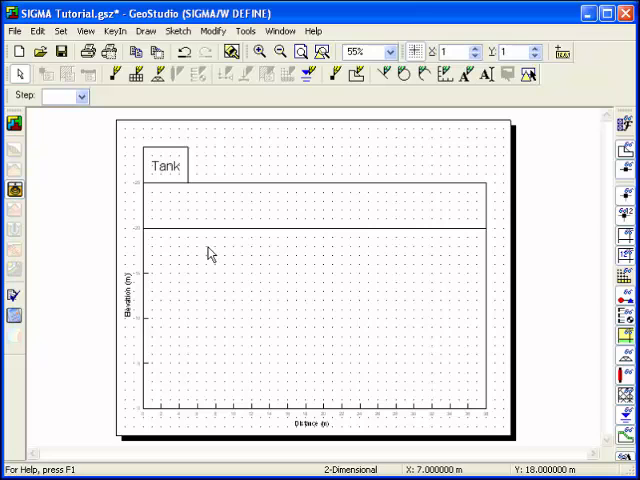
{"action": "mouse_move", "coordinate": [170, 136]}
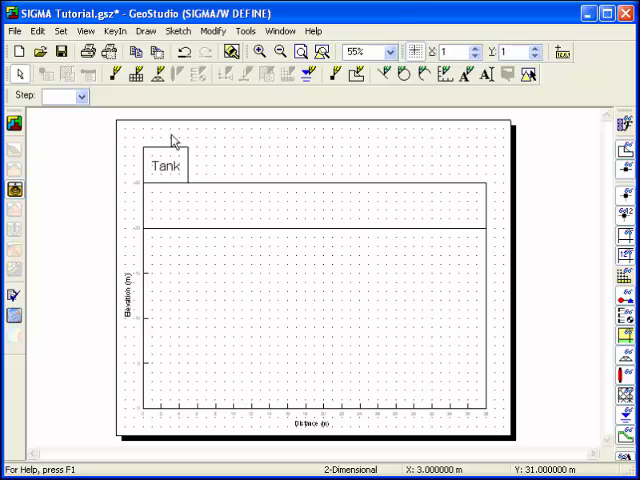
Title the analysis 'SIGMA/W Tutorial' with the comment 'Learning to use SIGMA/W'.
{"action": "left_click", "coordinate": [128, 32]}
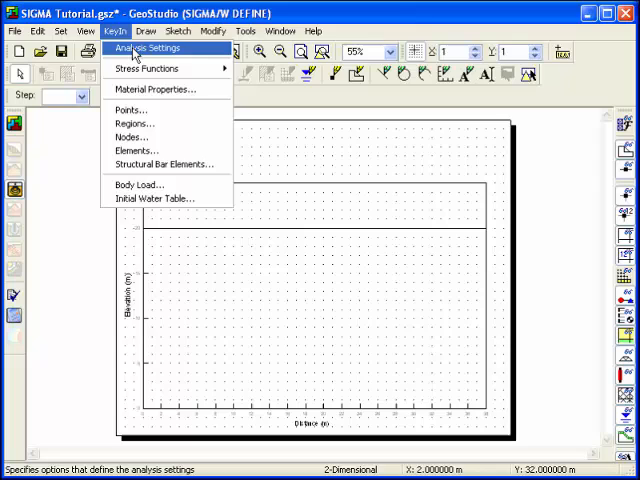
{"action": "left_click", "coordinate": [148, 48]}
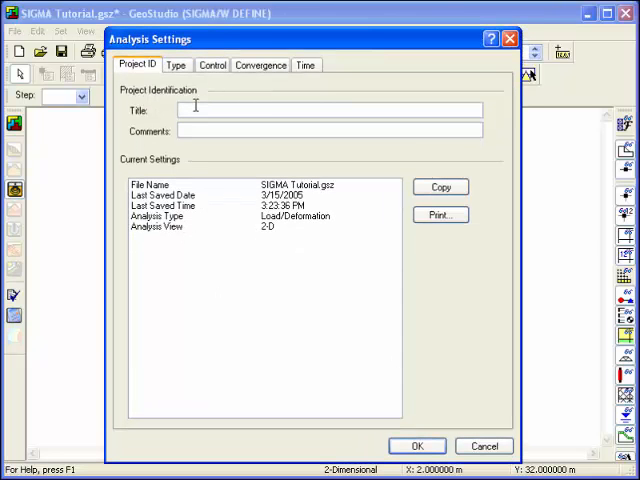
{"action": "type", "text": "SIGMA/W Tutorial"}
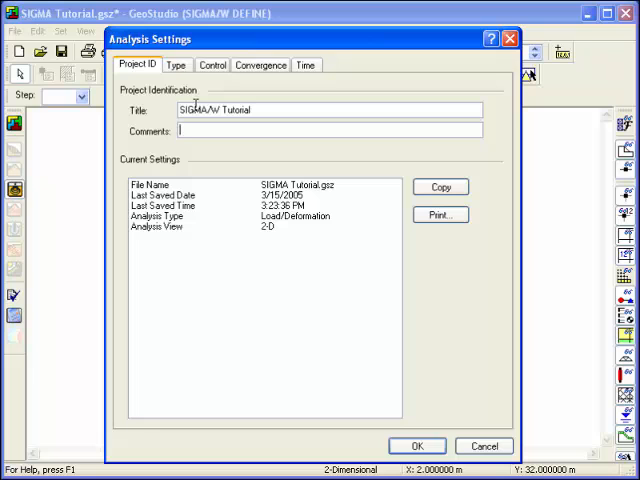
{"action": "type", "text": "Learning to use"}
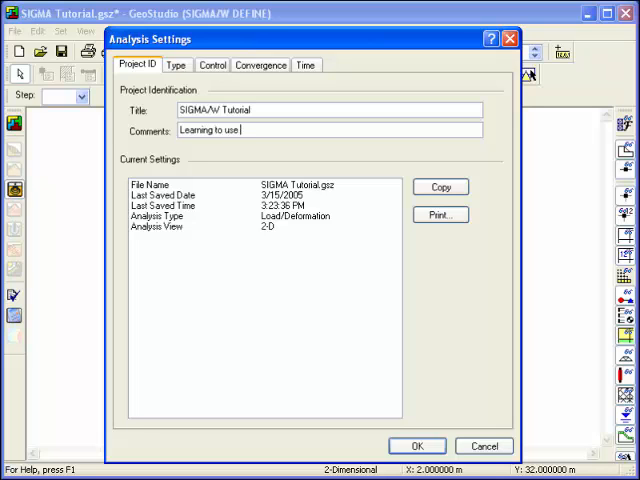
{"action": "type", "text": "SIGMA"}
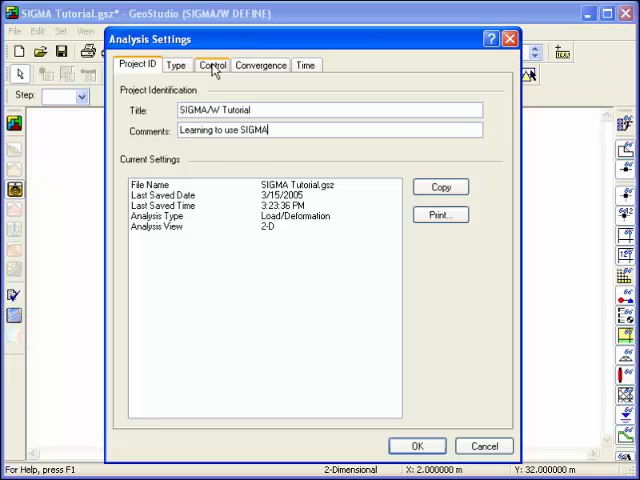
Set the analysis control to axisymmetric, review the type, and confirm the settings.
{"action": "left_click", "coordinate": [212, 64]}
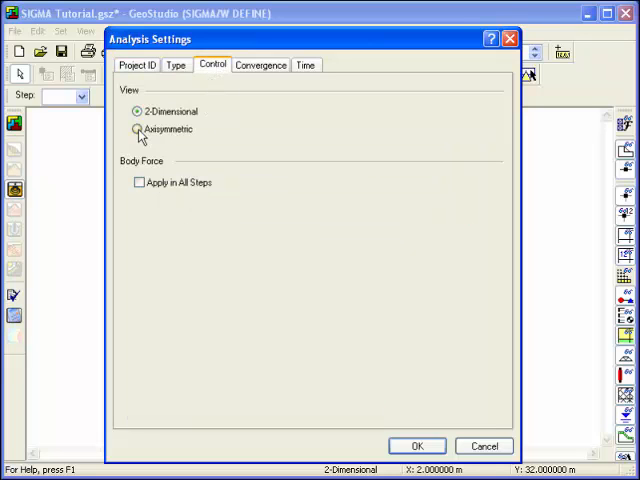
{"action": "left_click", "coordinate": [132, 128]}
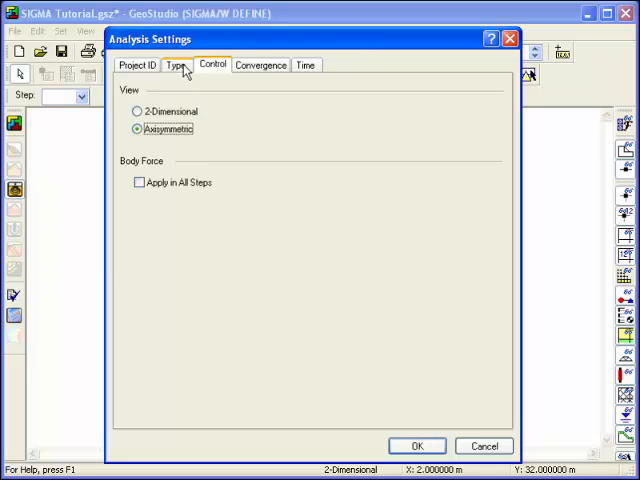
{"action": "left_click", "coordinate": [176, 64]}
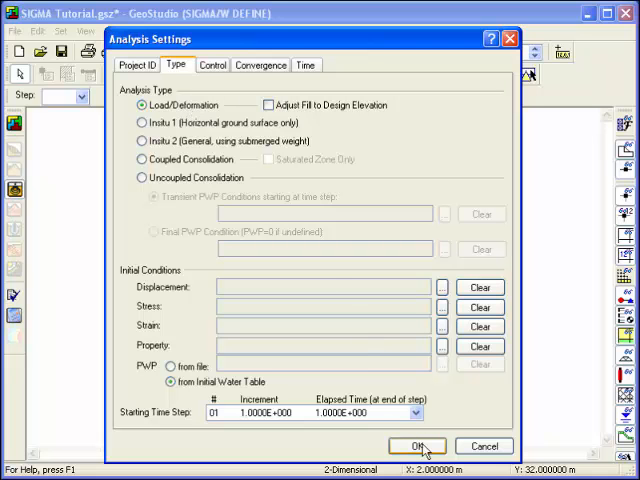
{"action": "left_click", "coordinate": [418, 446]}
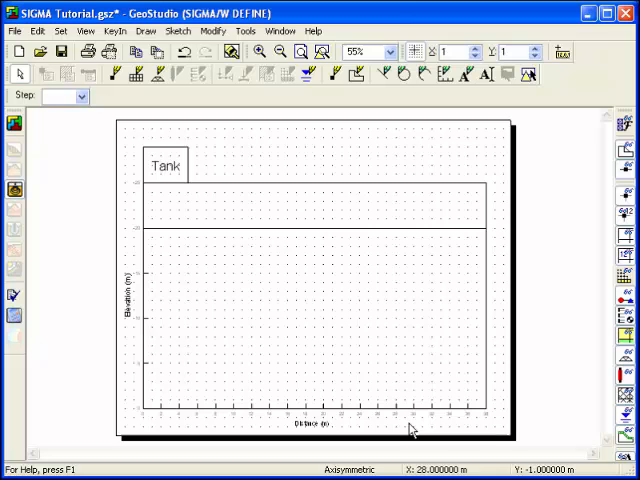
{"action": "mouse_move", "coordinate": [202, 244]}
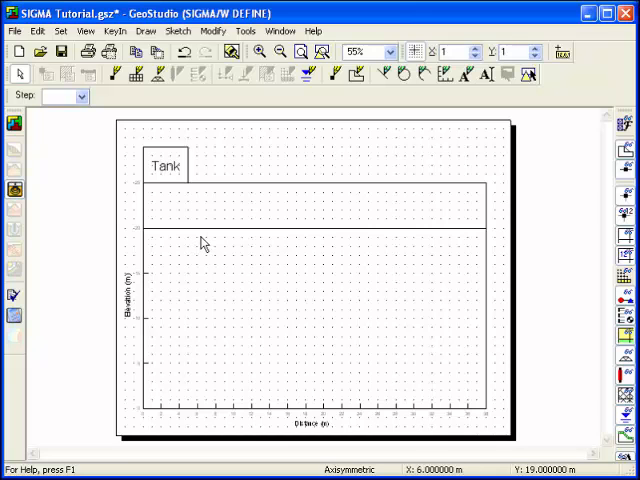
{"action": "mouse_move", "coordinate": [176, 148]}
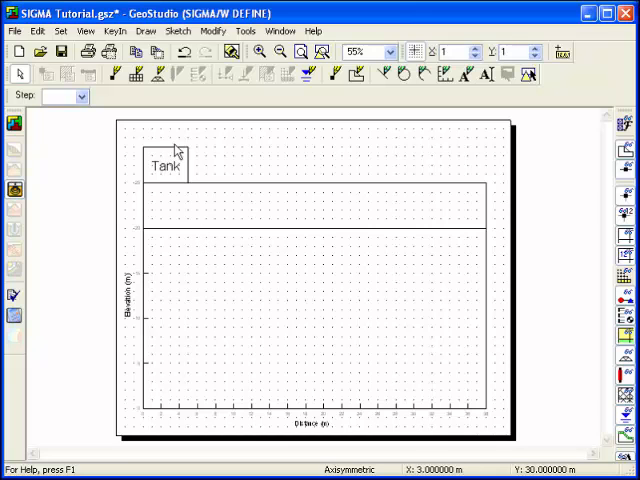
Define material 1 as linear-elastic with E-modulus 4000 and Poisson's ratio 0.45.
{"action": "left_click", "coordinate": [104, 32]}
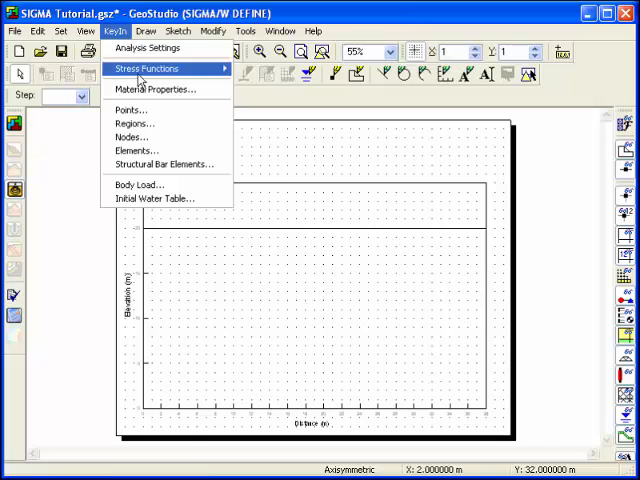
{"action": "left_click", "coordinate": [152, 88]}
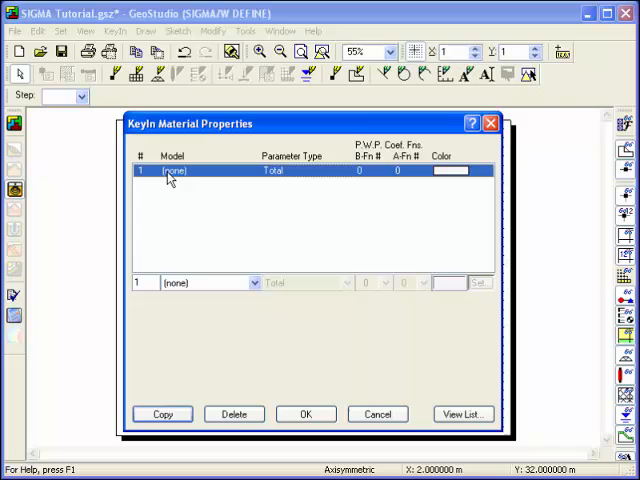
{"action": "left_click", "coordinate": [248, 282]}
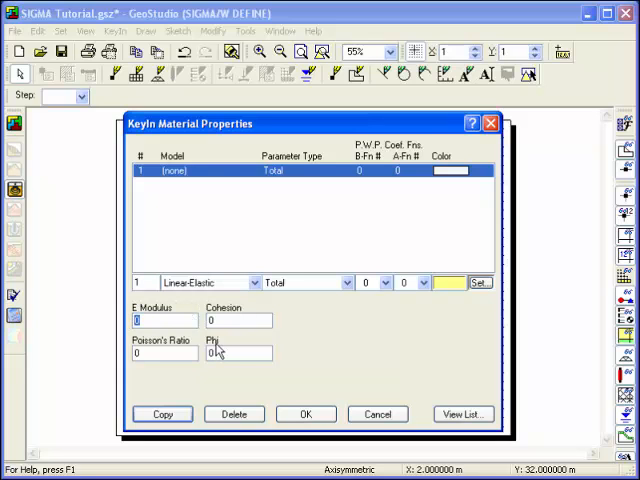
{"action": "type", "text": "4000"}
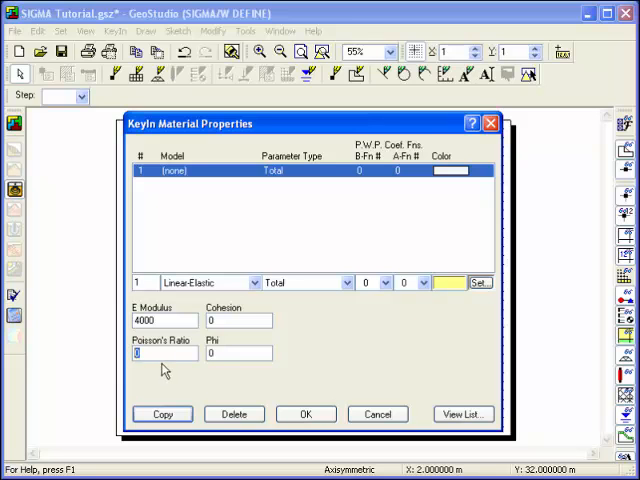
{"action": "type", "text": "0.45"}
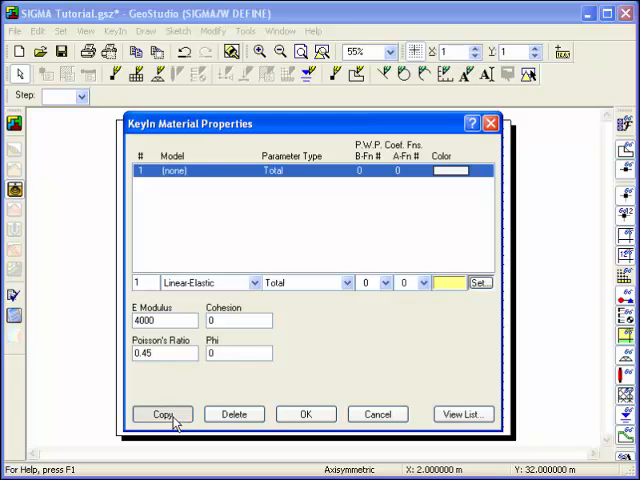
Copy it as material 2 with E-modulus 3000 and confirm both materials.
{"action": "left_click", "coordinate": [160, 414]}
{"action": "type", "text": "3000"}
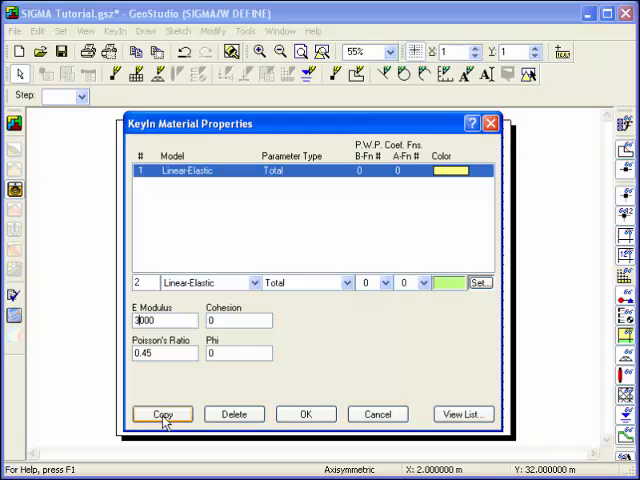
{"action": "left_click", "coordinate": [160, 414]}
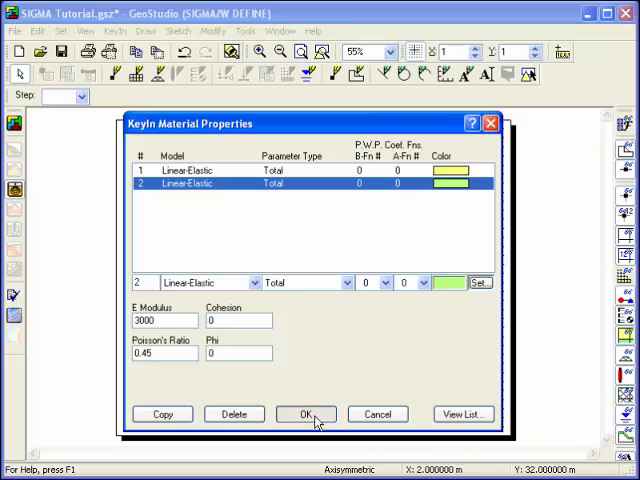
{"action": "left_click", "coordinate": [304, 414]}
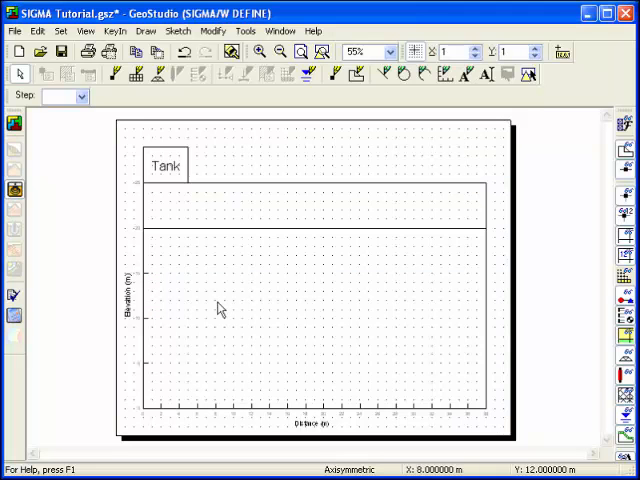
{"action": "mouse_move", "coordinate": [216, 292]}
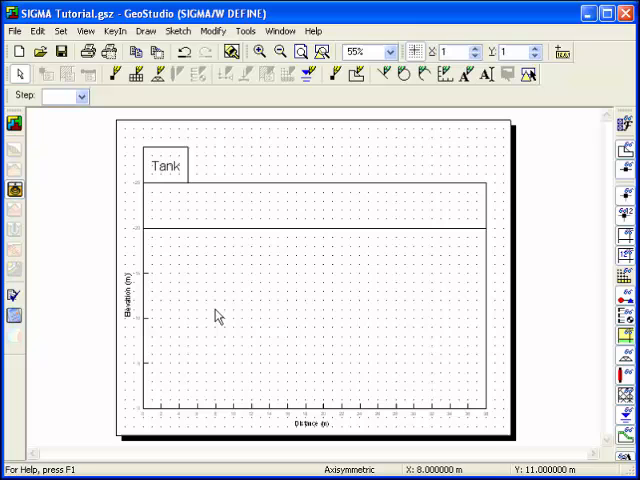
{"action": "mouse_move", "coordinate": [228, 320]}
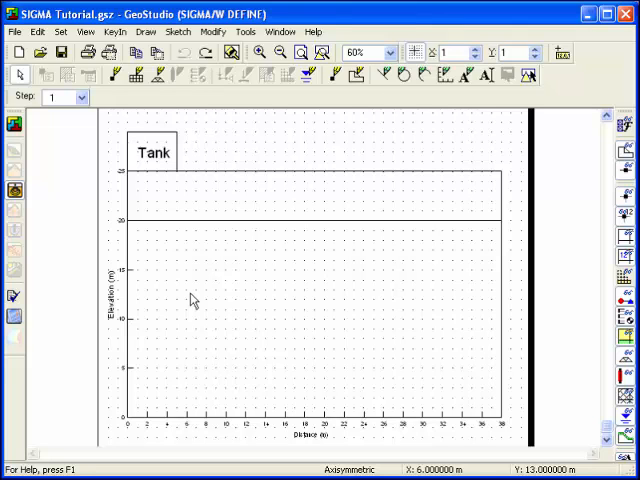
{"action": "mouse_move", "coordinate": [208, 296]}
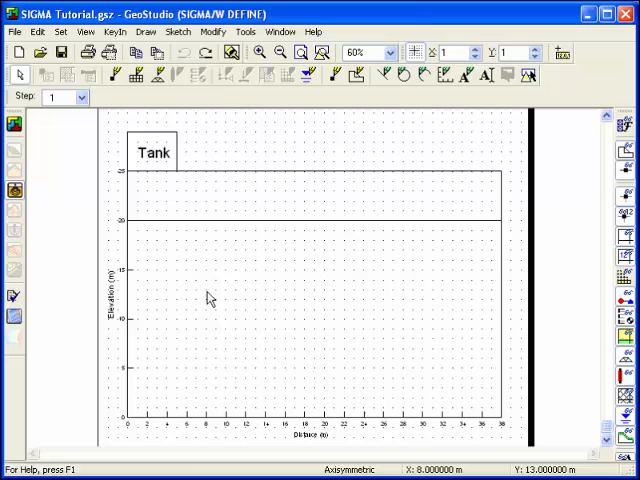
Start drawing regions and place the first corner of the left-edge soil region.
{"action": "left_click", "coordinate": [144, 32]}
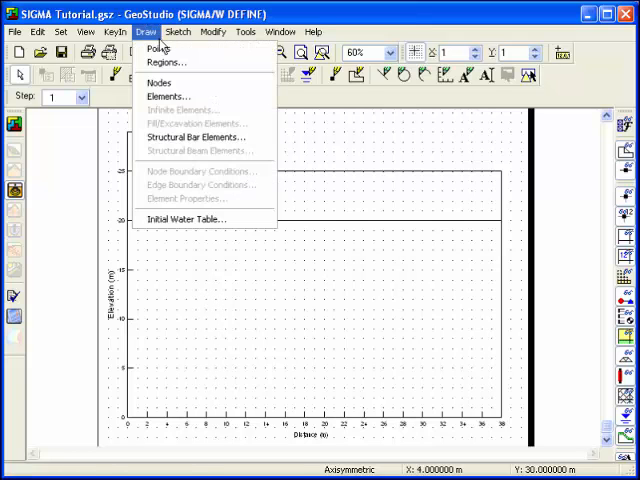
{"action": "left_click", "coordinate": [166, 60]}
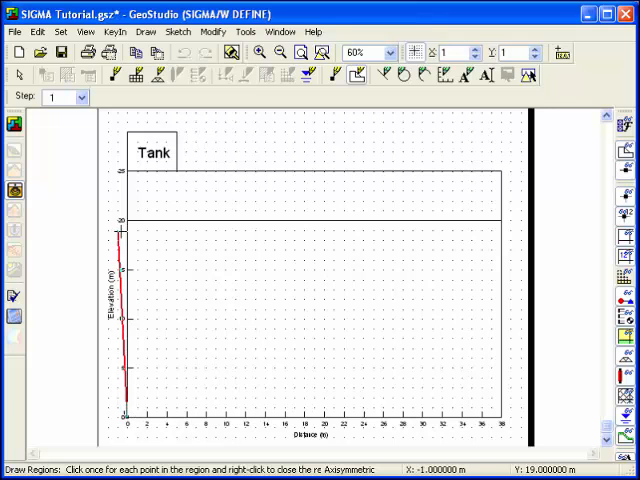
{"action": "left_click", "coordinate": [224, 220]}
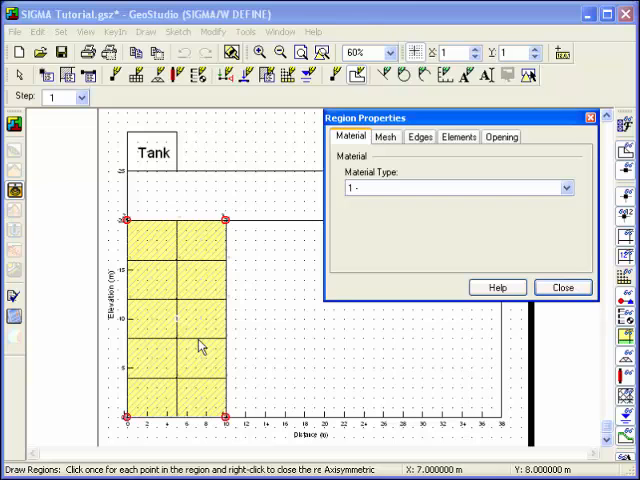
{"action": "mouse_move", "coordinate": [388, 140]}
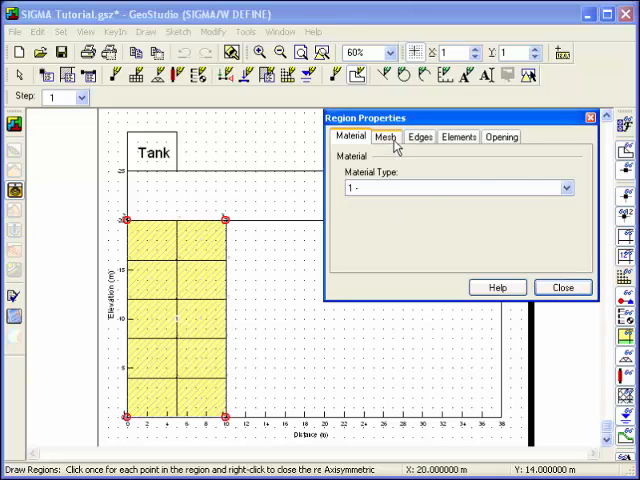
Turn on secondary nodes for the soil region and apply 10 subdivisions to its top edge.
{"action": "left_click", "coordinate": [388, 136]}
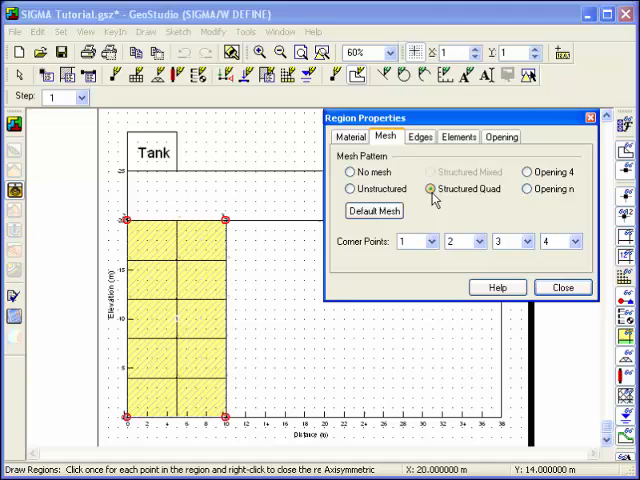
{"action": "mouse_move", "coordinate": [436, 198]}
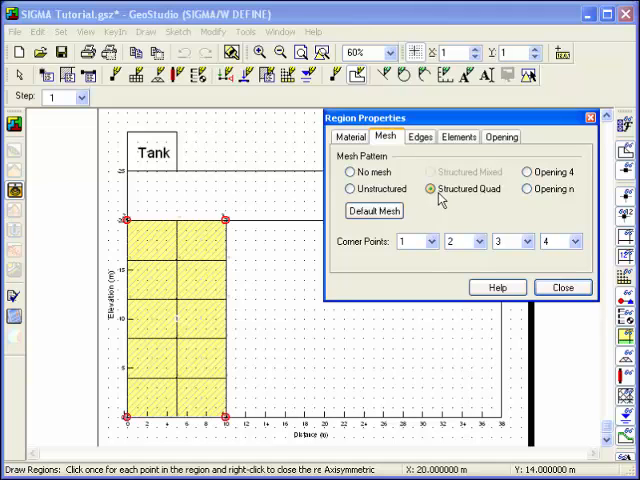
{"action": "mouse_move", "coordinate": [456, 156]}
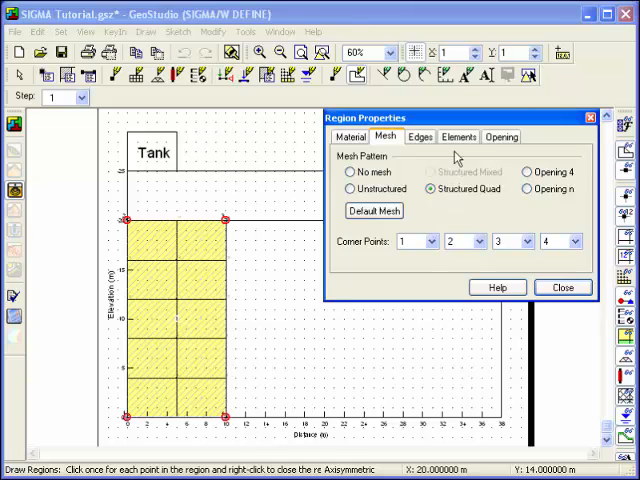
{"action": "left_click", "coordinate": [458, 136]}
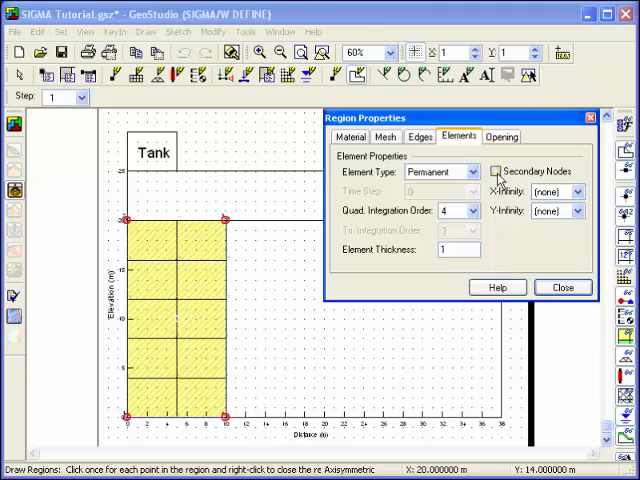
{"action": "left_click", "coordinate": [500, 172]}
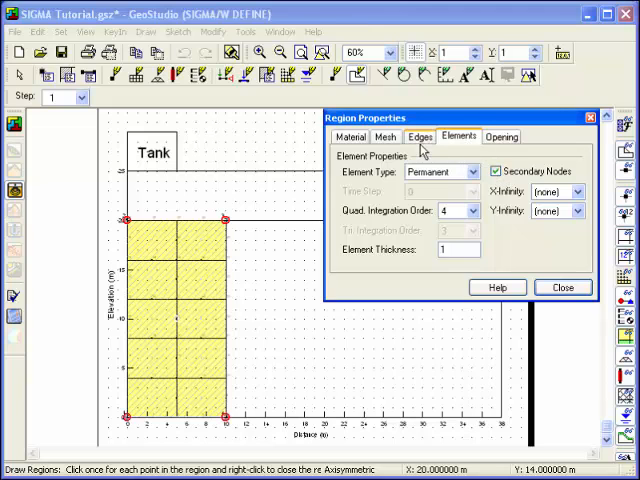
{"action": "left_click", "coordinate": [404, 136]}
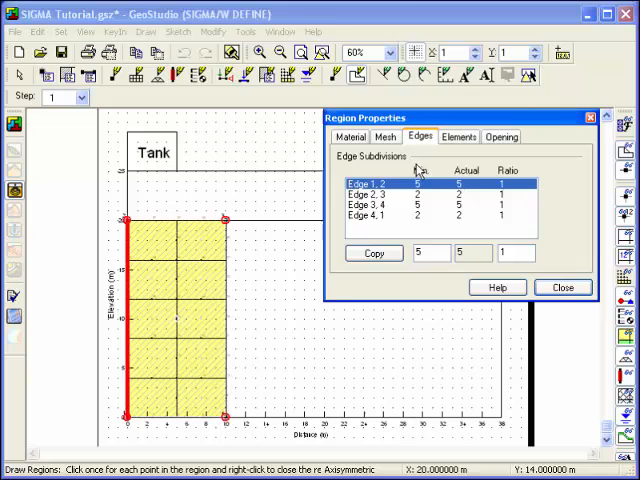
{"action": "left_click", "coordinate": [376, 188]}
{"action": "type", "text": "10"}
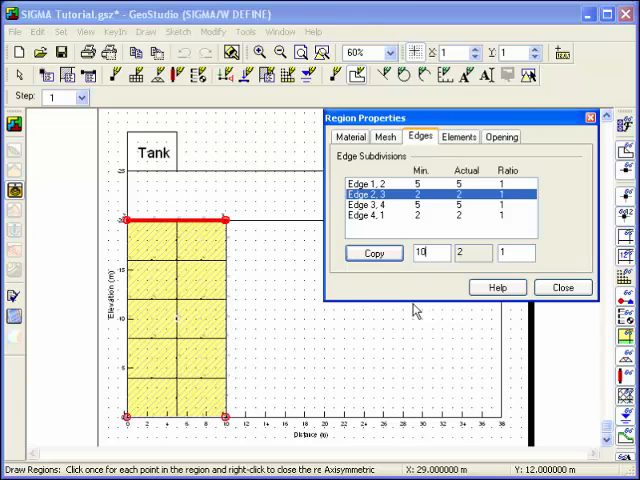
{"action": "left_click", "coordinate": [374, 252]}
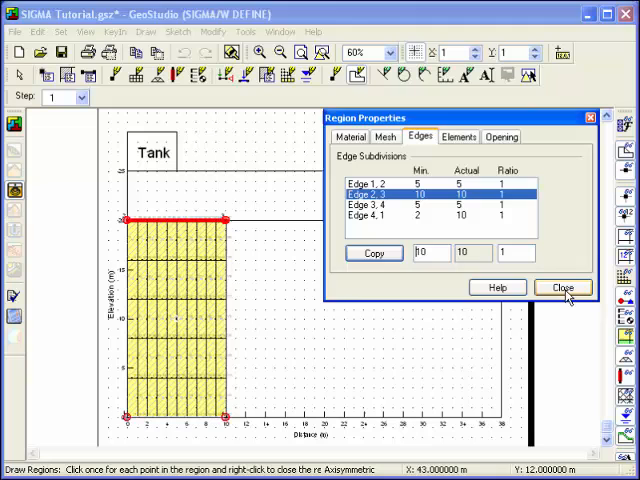
{"action": "left_click", "coordinate": [562, 288]}
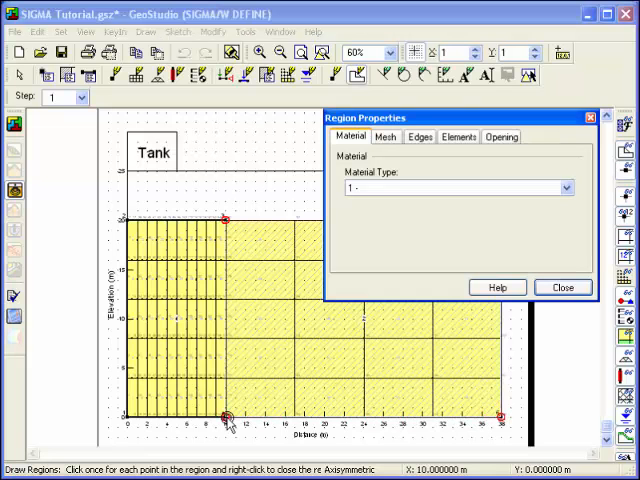
{"action": "mouse_move", "coordinate": [428, 228]}
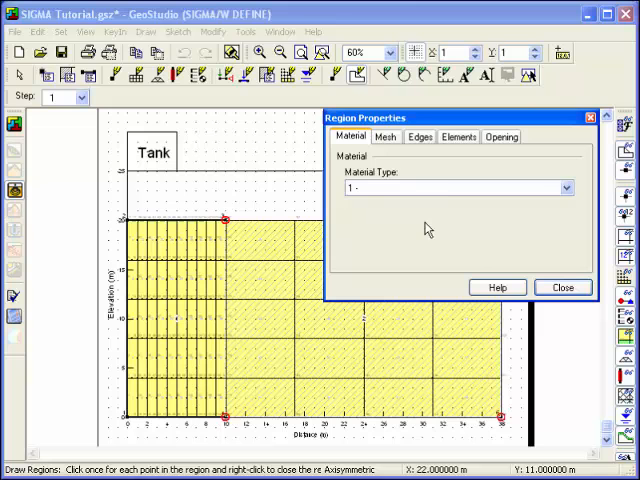
Copy the subdivision count to the region's left and remaining edges, then begin the region beneath the tank.
{"action": "left_click", "coordinate": [456, 136]}
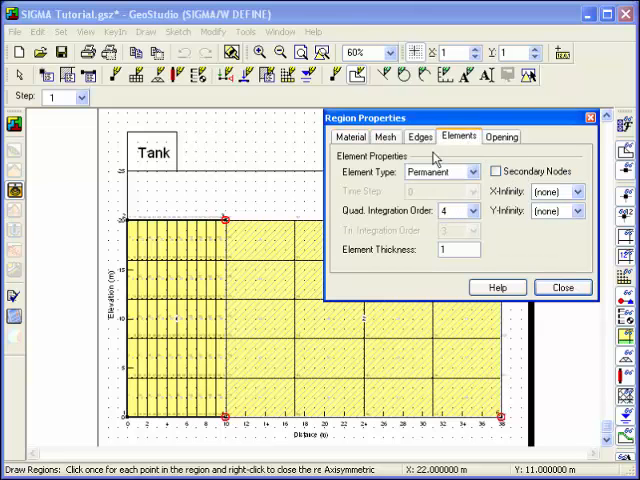
{"action": "left_click", "coordinate": [420, 136]}
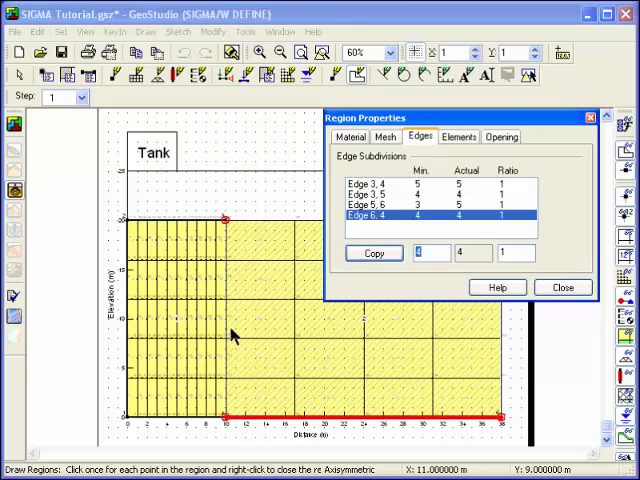
{"action": "left_click", "coordinate": [376, 184]}
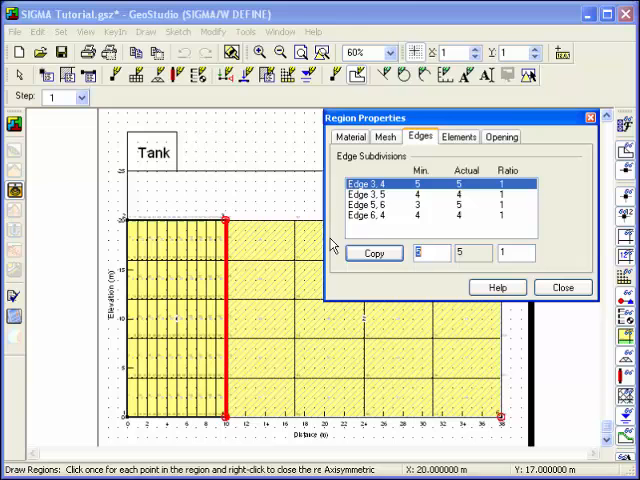
{"action": "left_click", "coordinate": [376, 188]}
{"action": "type", "text": "7"}
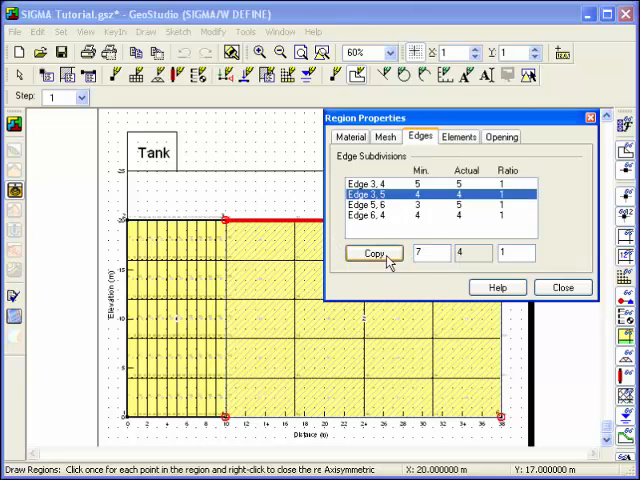
{"action": "left_click", "coordinate": [376, 252]}
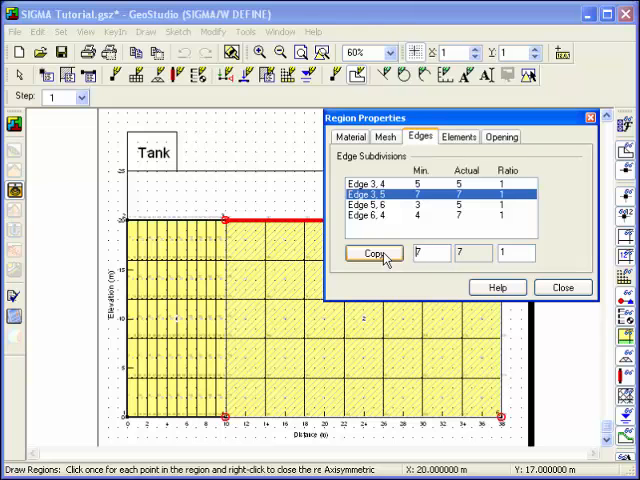
{"action": "left_click", "coordinate": [562, 288]}
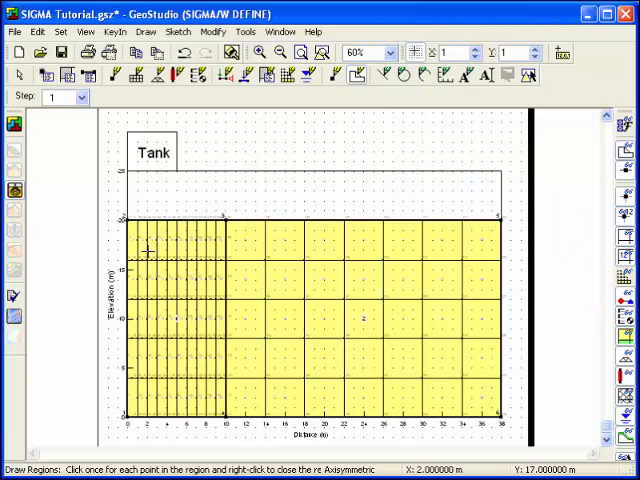
{"action": "left_click", "coordinate": [200, 172]}
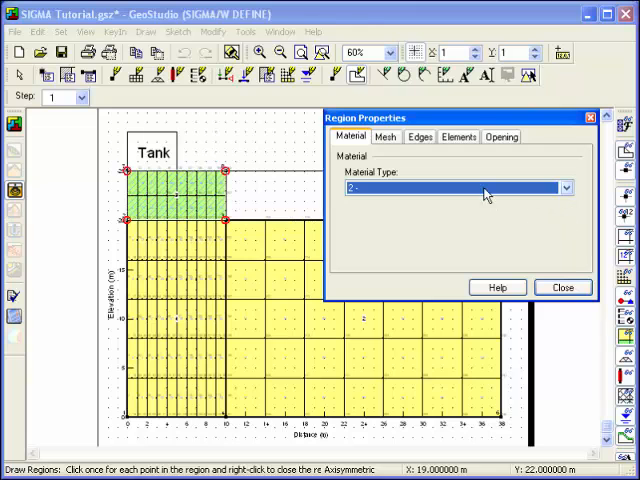
Assign a material to the region under the tank and copy its edge subdivisions to the matching edge.
{"action": "left_click", "coordinate": [460, 136]}
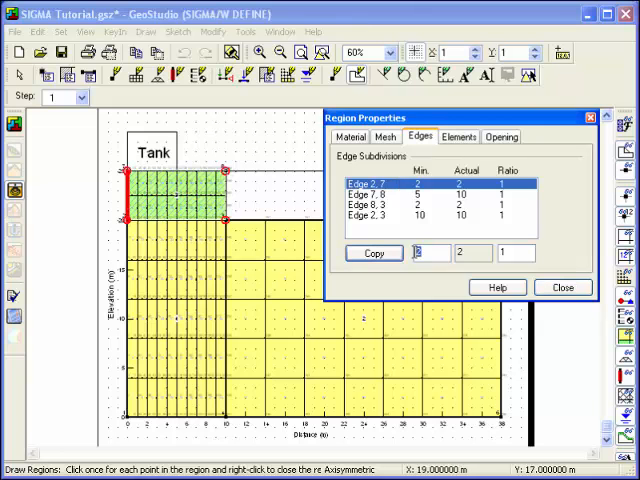
{"action": "left_click", "coordinate": [374, 252]}
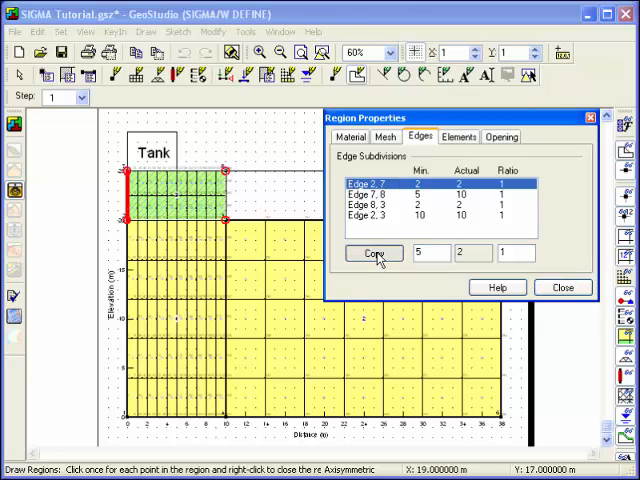
{"action": "left_click", "coordinate": [562, 288]}
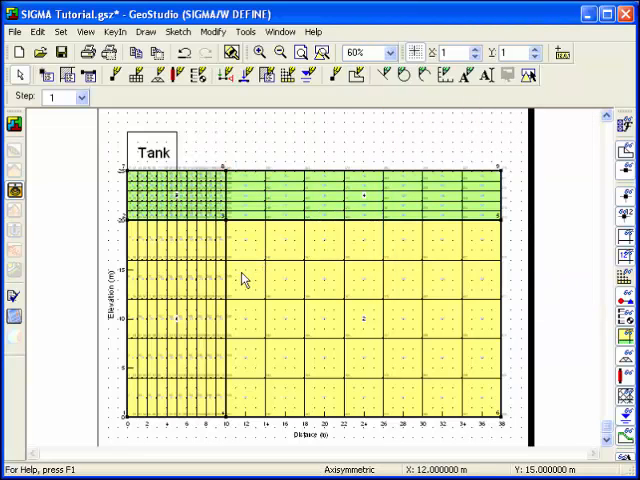
{"action": "left_click", "coordinate": [84, 32]}
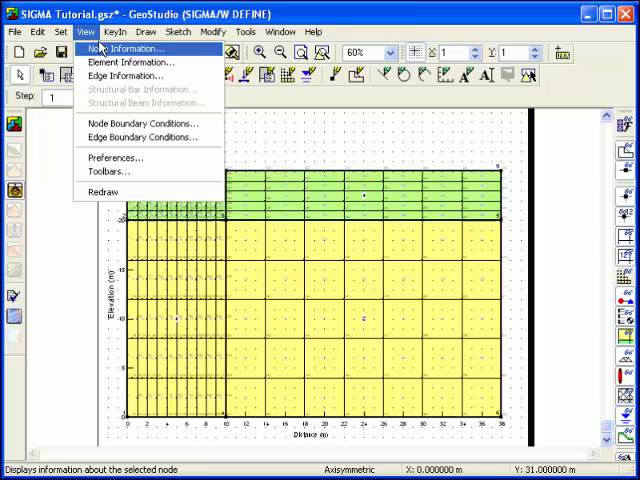
Enable node and element numbers in the display preferences.
{"action": "left_click", "coordinate": [110, 156]}
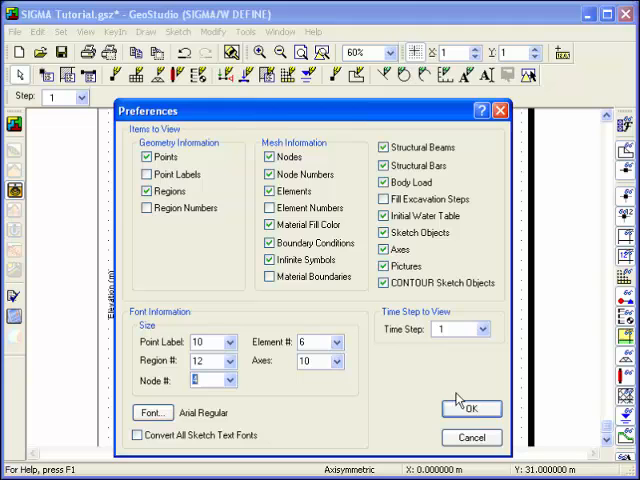
{"action": "left_click", "coordinate": [472, 408]}
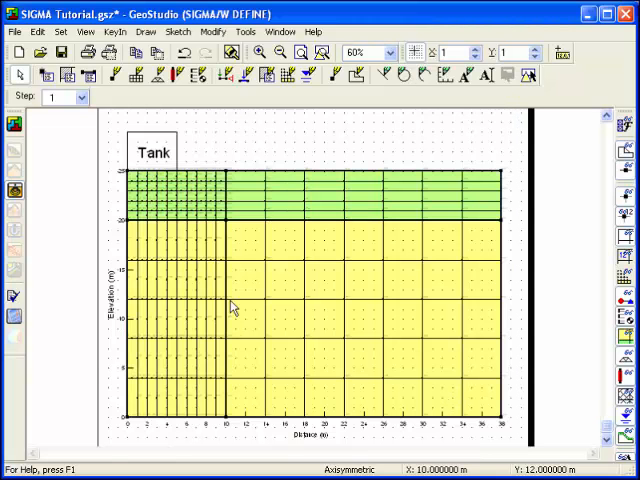
{"action": "mouse_move", "coordinate": [204, 162]}
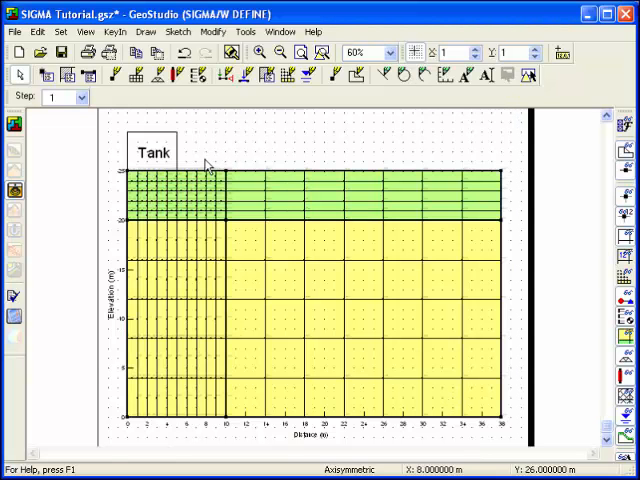
{"action": "mouse_move", "coordinate": [204, 158]}
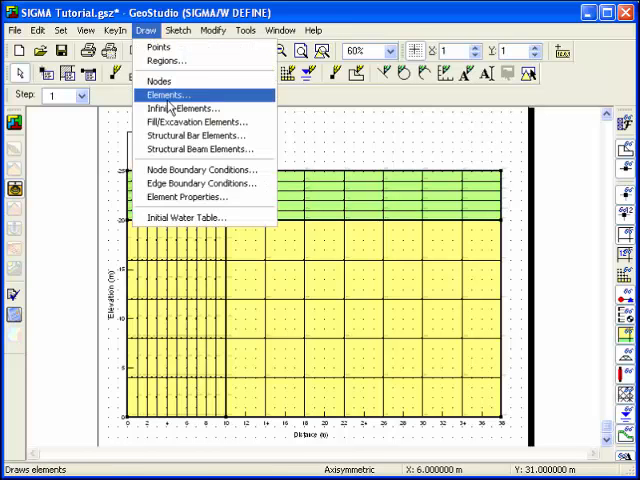
Choose a Normal/Tan Stress edge boundary of normal 40, tangential 0 for the edges under the tank.
{"action": "left_click", "coordinate": [202, 184]}
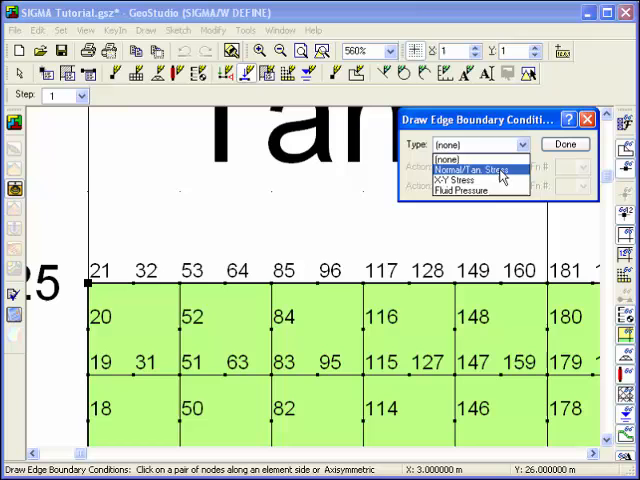
{"action": "left_click", "coordinate": [476, 164]}
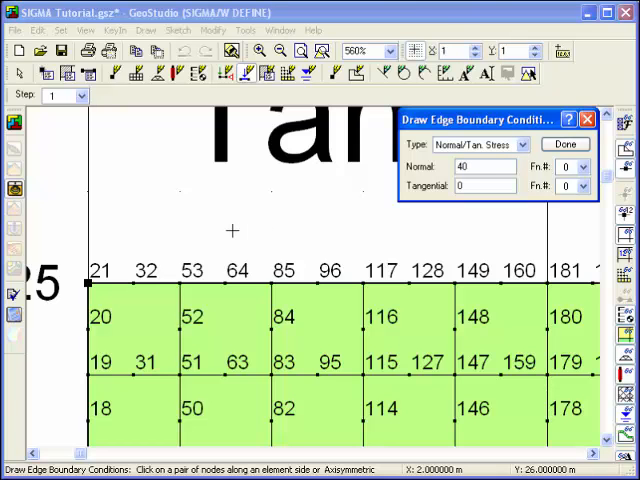
{"action": "mouse_move", "coordinate": [62, 262]}
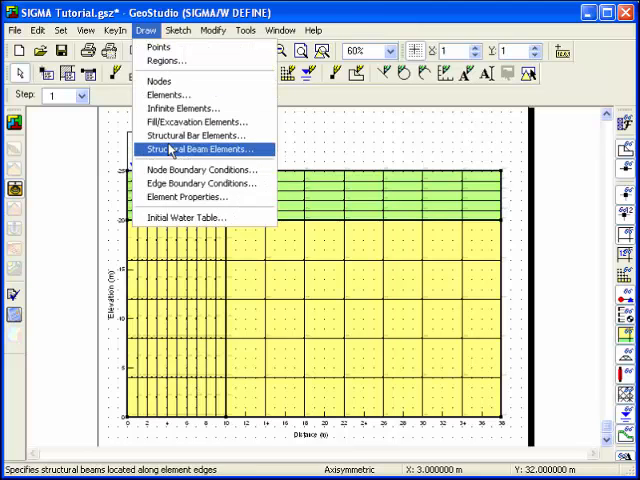
Set X-Disp 0 on the side nodes, add Y-Disp 0 for the base nodes, and finish.
{"action": "left_click", "coordinate": [202, 168]}
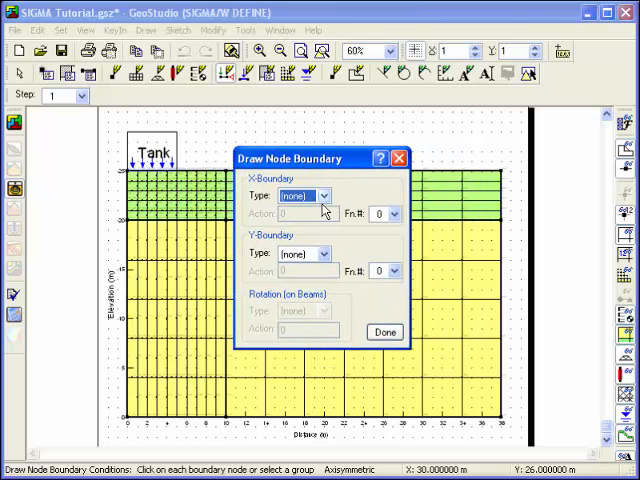
{"action": "left_click", "coordinate": [328, 196]}
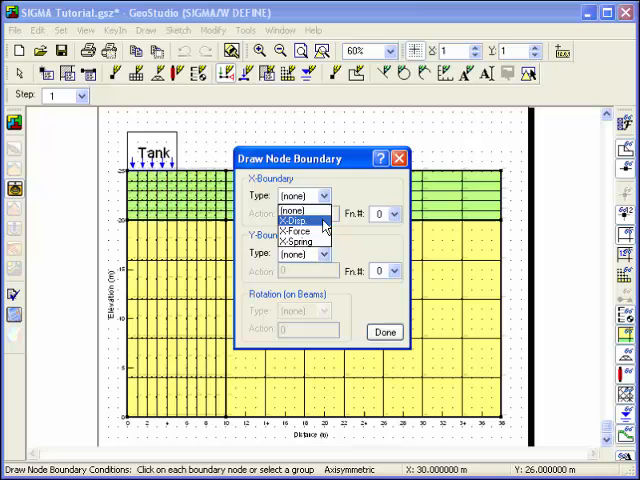
{"action": "left_click", "coordinate": [296, 216]}
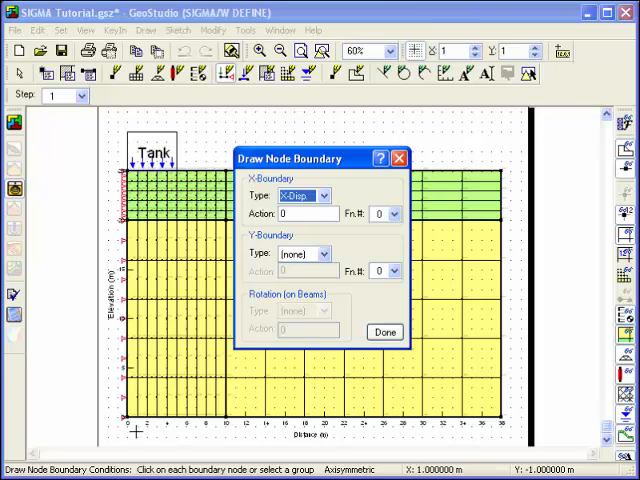
{"action": "mouse_move", "coordinate": [140, 430]}
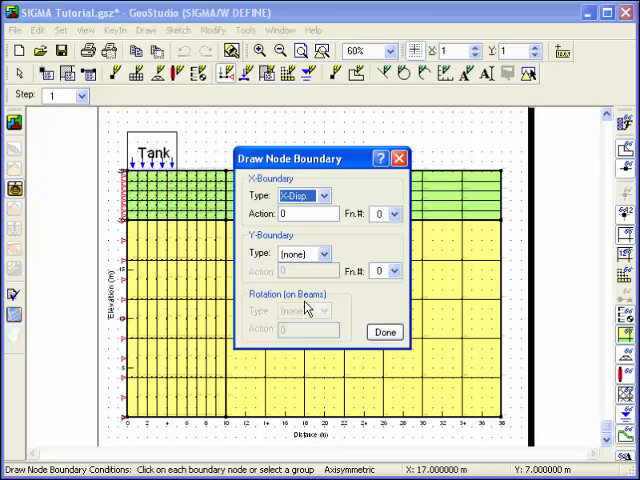
{"action": "left_click", "coordinate": [328, 252]}
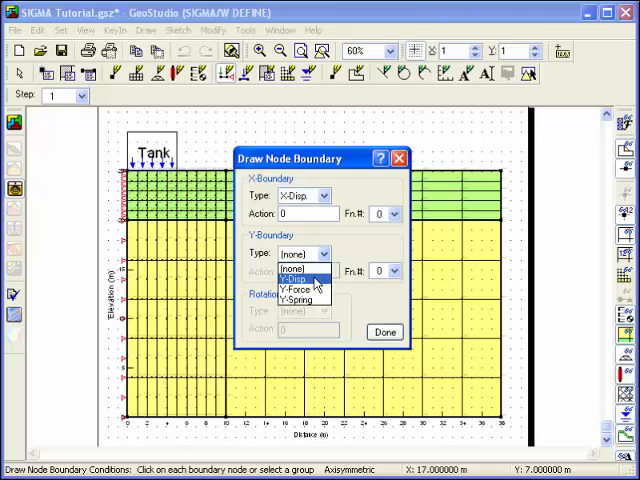
{"action": "left_click", "coordinate": [300, 276]}
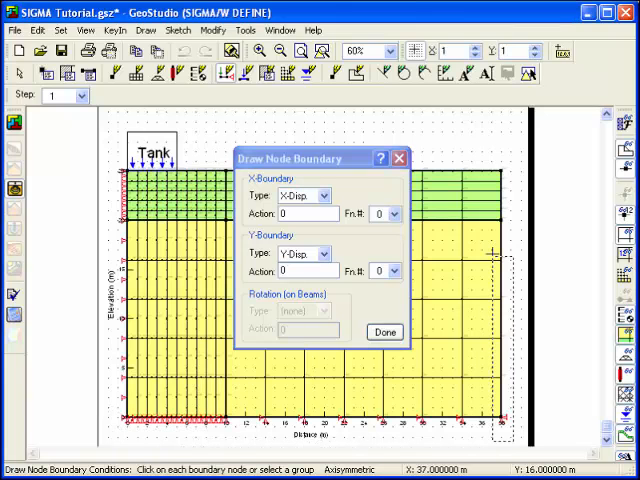
{"action": "left_click", "coordinate": [384, 332]}
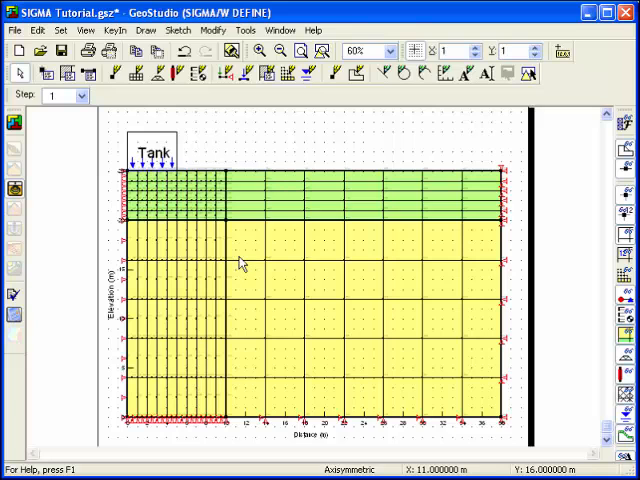
{"action": "mouse_move", "coordinate": [242, 264]}
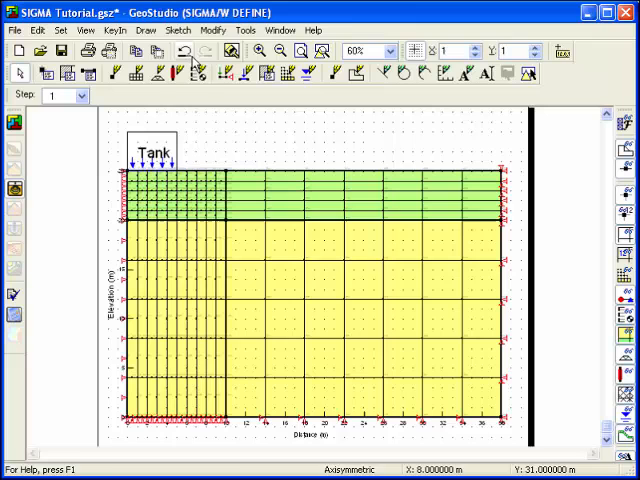
Insert material fields (Material #, Model, Young's Modulus, Poisson's Ratio) into a sketch text label.
{"action": "left_click", "coordinate": [488, 72]}
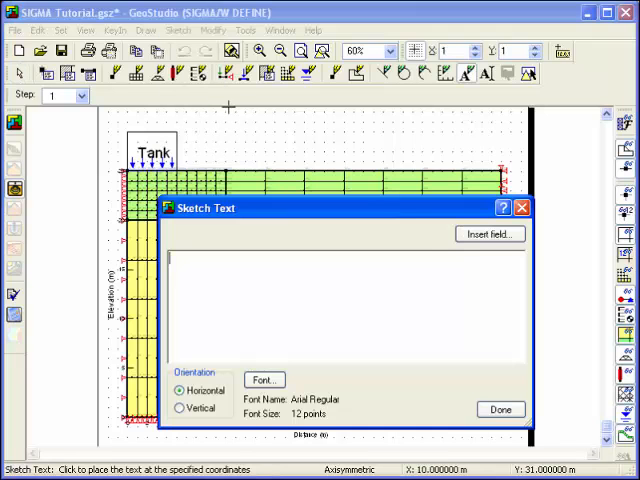
{"action": "left_click", "coordinate": [488, 234]}
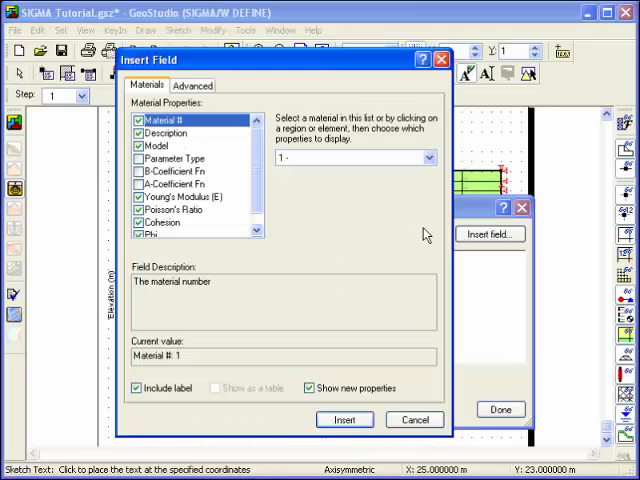
{"action": "left_click", "coordinate": [136, 132]}
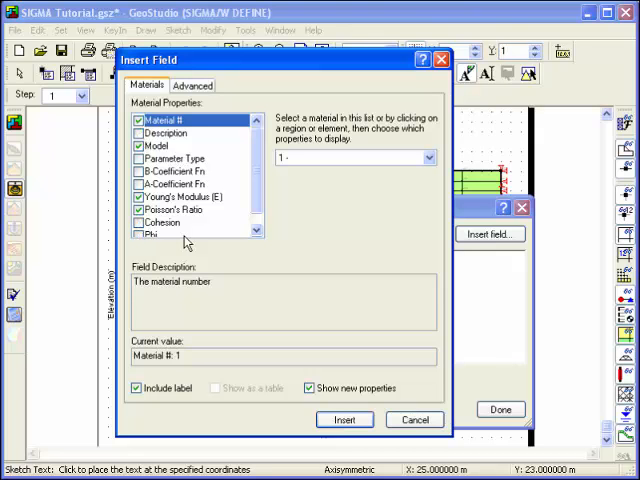
{"action": "mouse_move", "coordinate": [276, 264]}
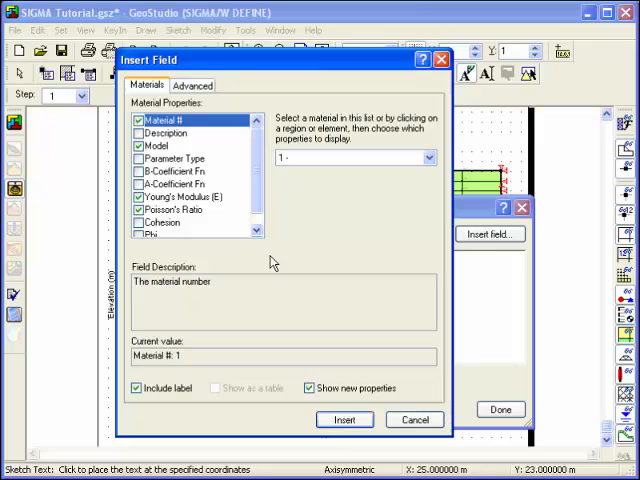
{"action": "left_click", "coordinate": [428, 158]}
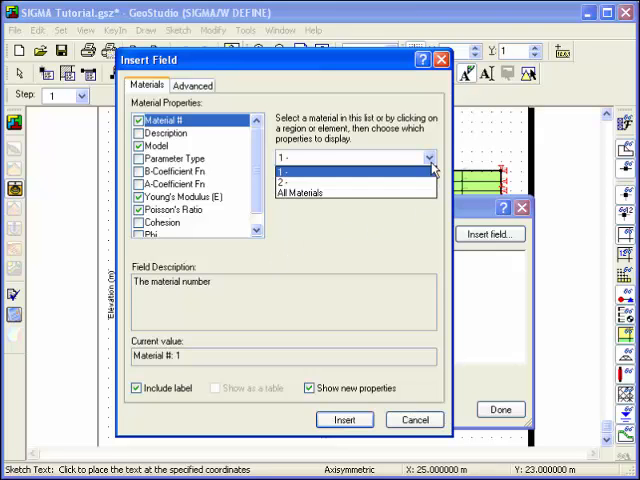
{"action": "left_click", "coordinate": [300, 192]}
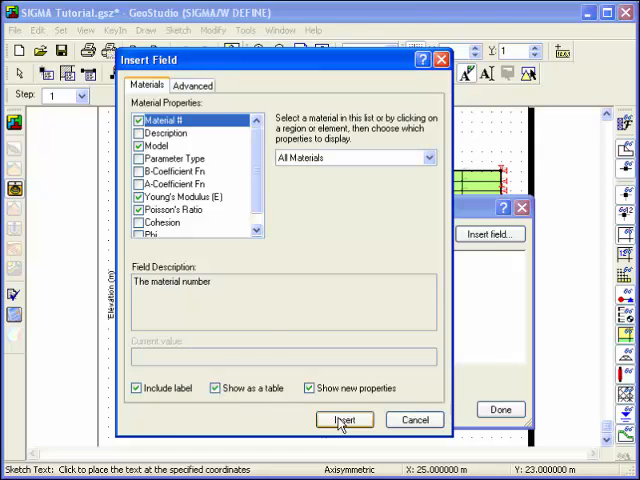
{"action": "left_click", "coordinate": [344, 420]}
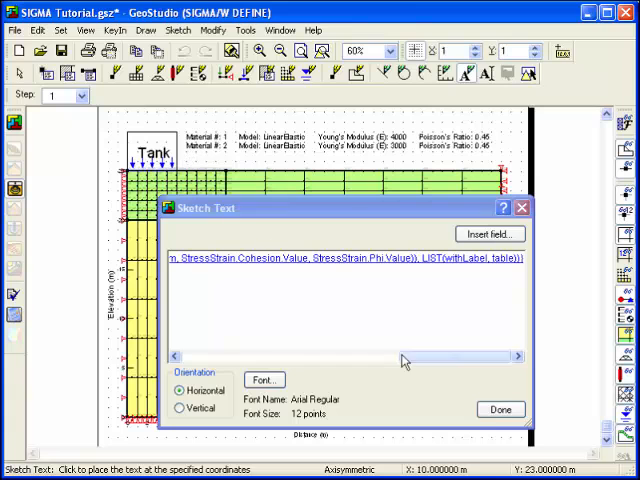
{"action": "left_click", "coordinate": [500, 408]}
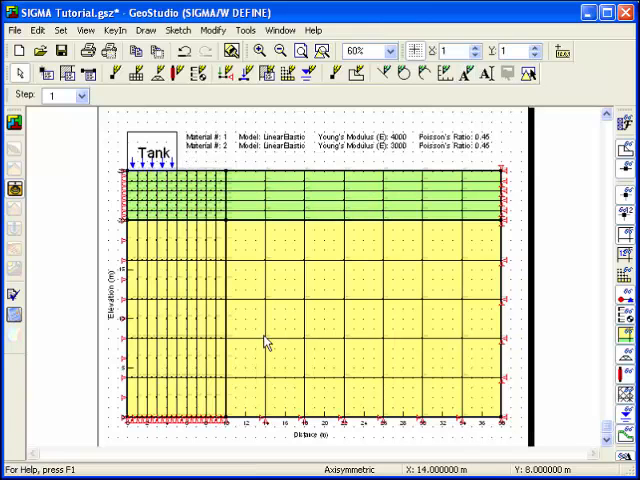
{"action": "mouse_move", "coordinate": [224, 228]}
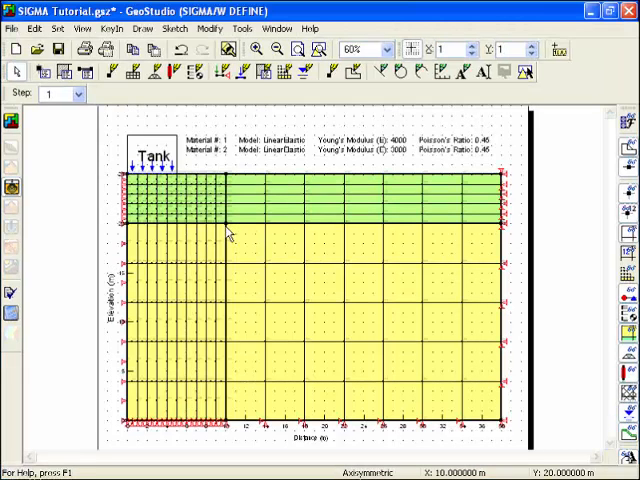
{"action": "mouse_move", "coordinate": [168, 284]}
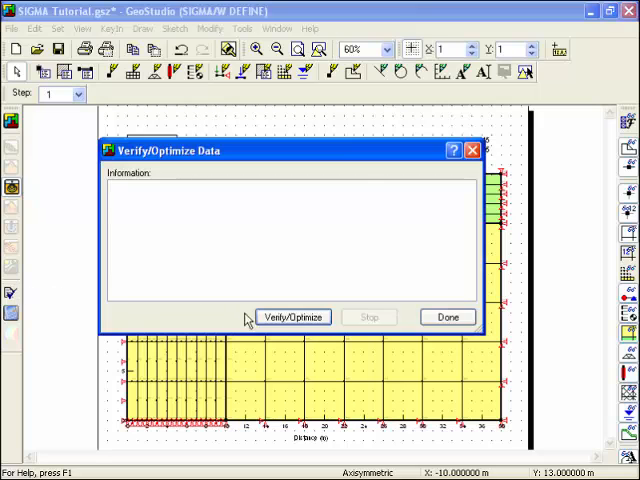
Verify the model with zero errors, run Solve, and switch to the CONTOUR results.
{"action": "left_click", "coordinate": [292, 316]}
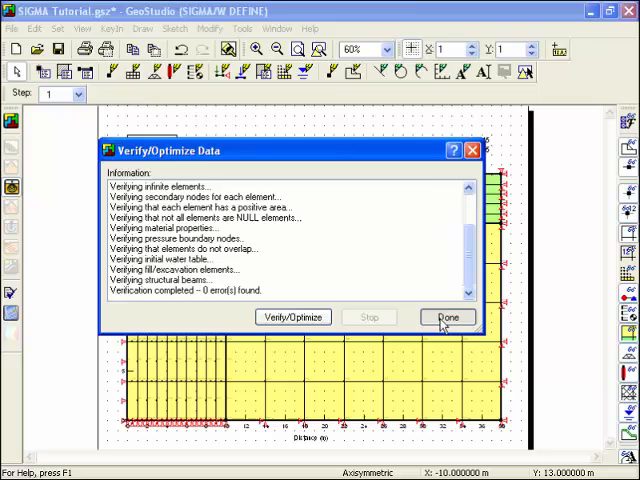
{"action": "left_click", "coordinate": [448, 316]}
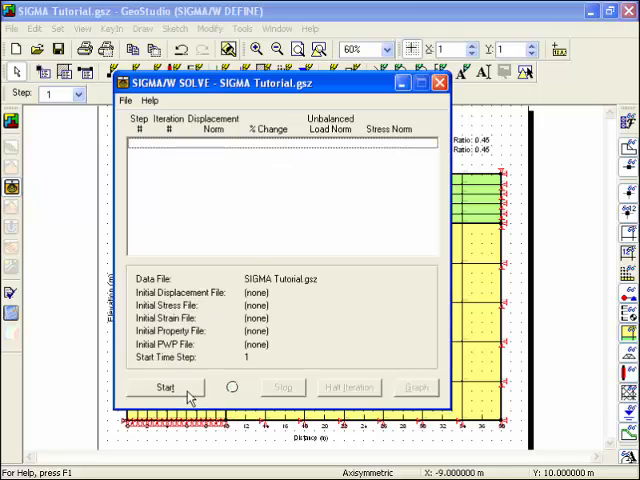
{"action": "left_click", "coordinate": [164, 388]}
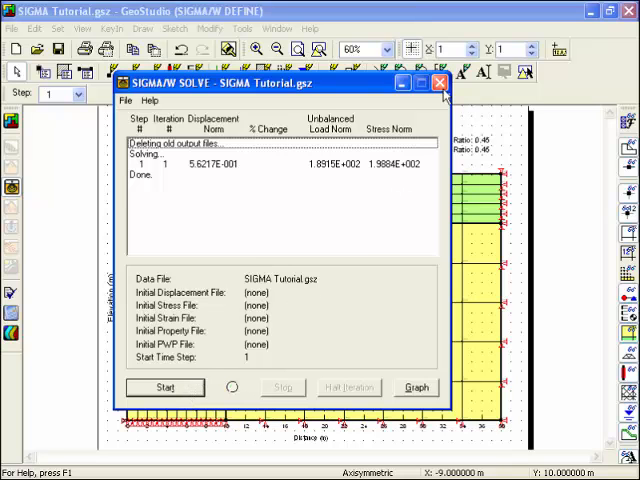
{"action": "left_click", "coordinate": [440, 84]}
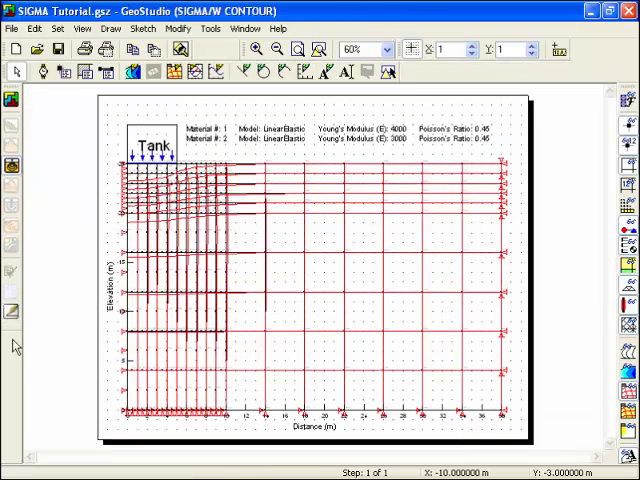
{"action": "mouse_move", "coordinate": [116, 320]}
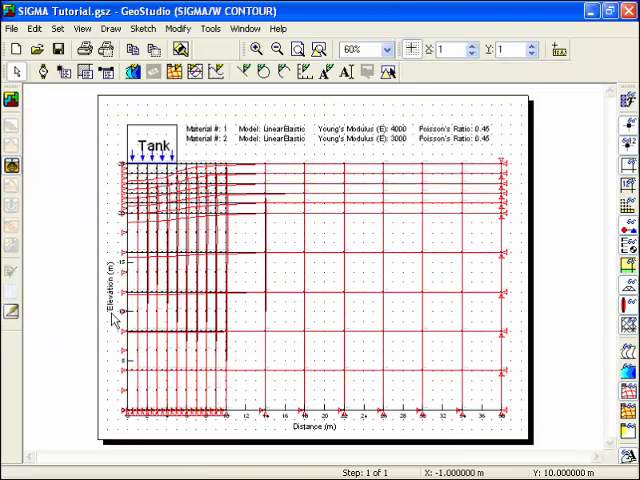
{"action": "mouse_move", "coordinate": [192, 298]}
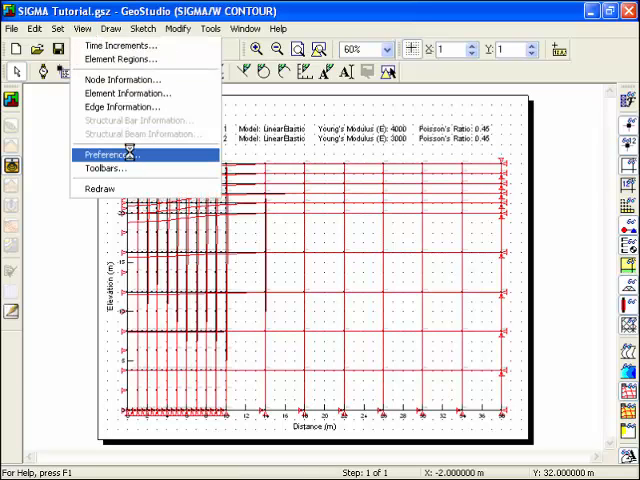
Enable shading with material colour in the CONTOUR preferences.
{"action": "left_click", "coordinate": [110, 154]}
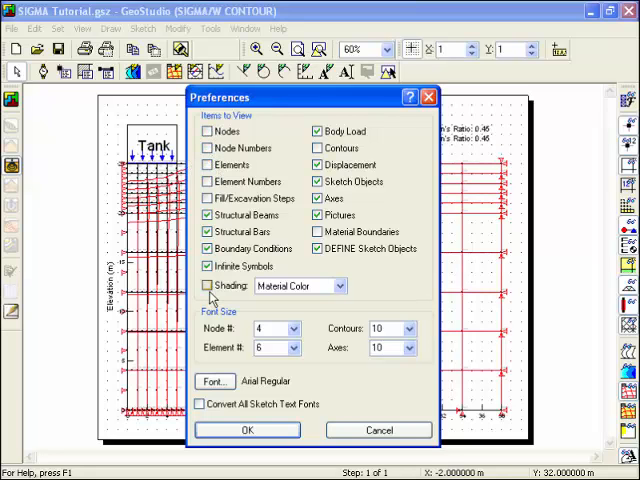
{"action": "left_click", "coordinate": [200, 284]}
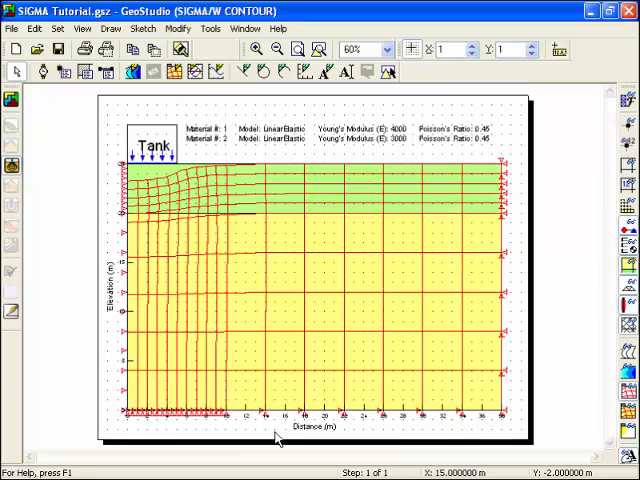
{"action": "mouse_move", "coordinate": [232, 258]}
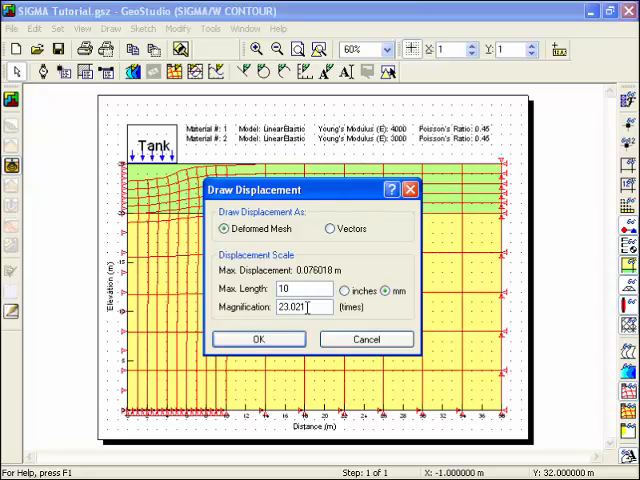
Set the deformed mesh displacement magnification to 35 and apply it.
{"action": "triple_click", "coordinate": [304, 306]}
{"action": "type", "text": "35"}
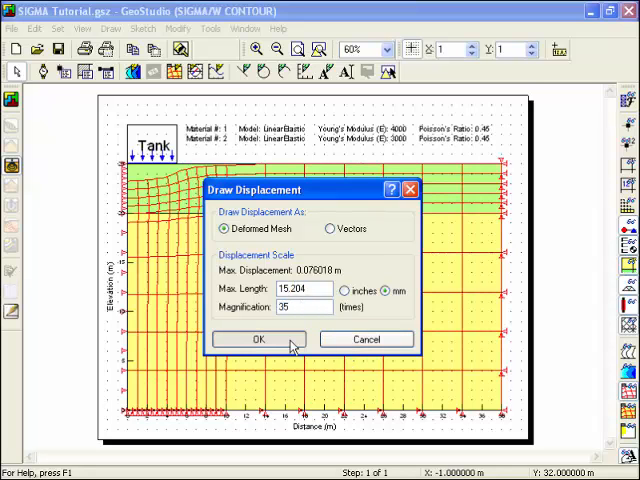
{"action": "left_click", "coordinate": [258, 340]}
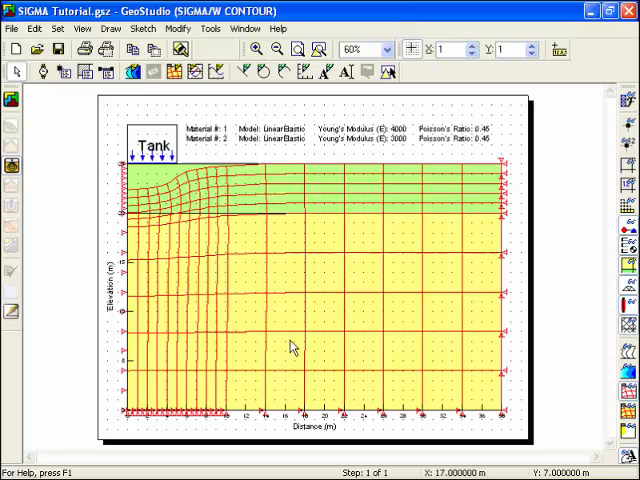
{"action": "mouse_move", "coordinate": [292, 348]}
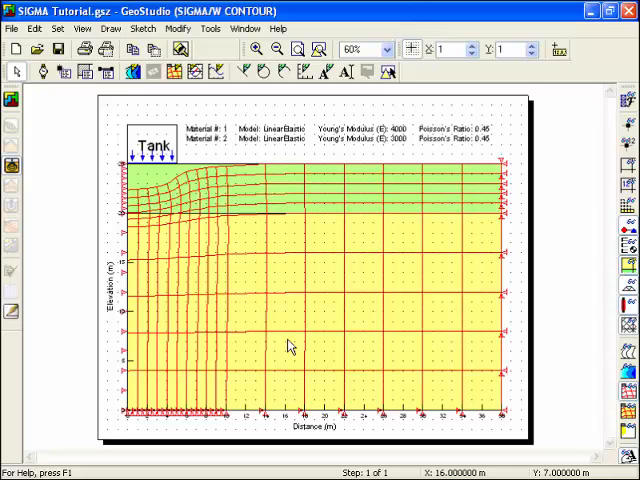
{"action": "mouse_move", "coordinate": [196, 280]}
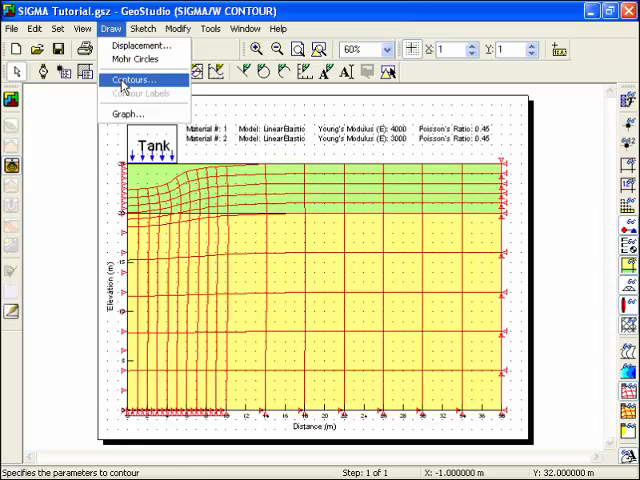
Contour Y-Total Stress starting at 5 in increments of 5 with shading, and apply.
{"action": "left_click", "coordinate": [136, 80]}
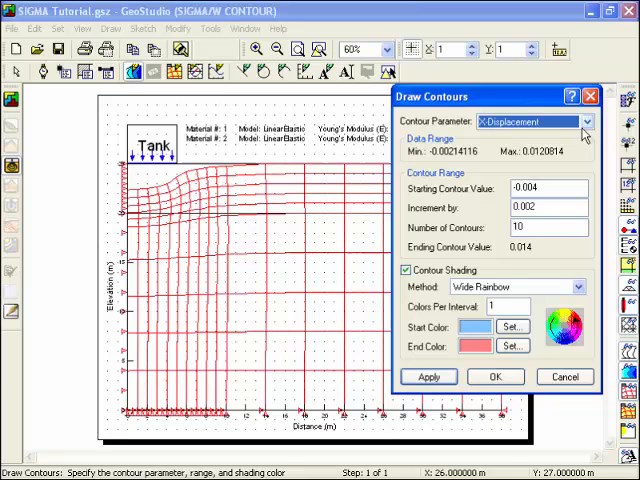
{"action": "left_click", "coordinate": [584, 120]}
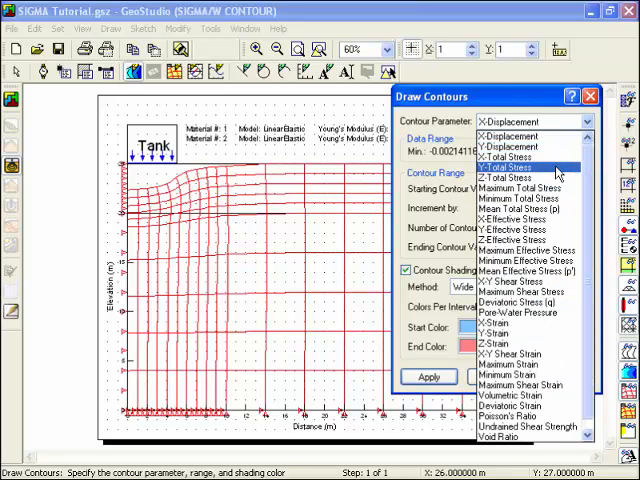
{"action": "left_click", "coordinate": [500, 166]}
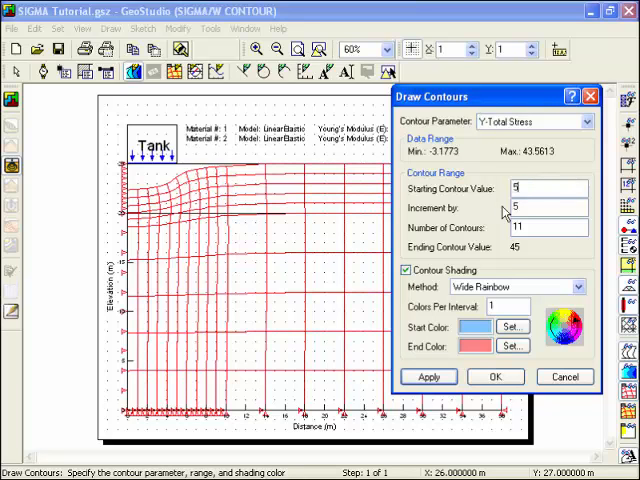
{"action": "left_click", "coordinate": [548, 228]}
{"action": "type", "text": "7"}
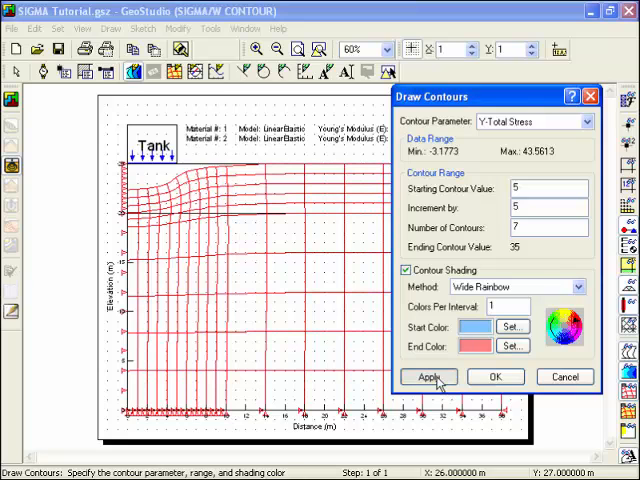
{"action": "left_click", "coordinate": [428, 376]}
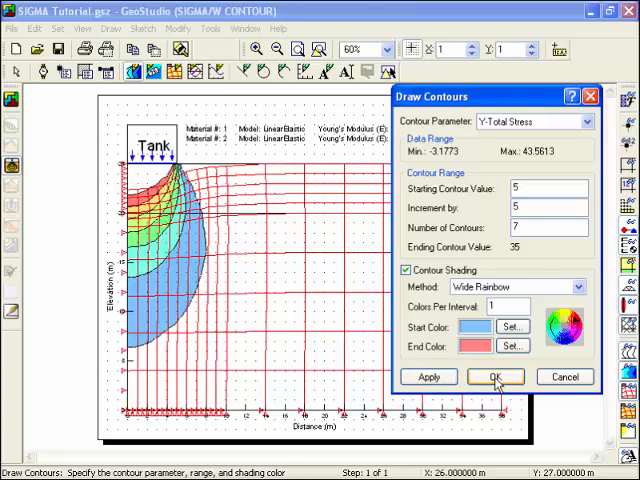
{"action": "left_click", "coordinate": [494, 376]}
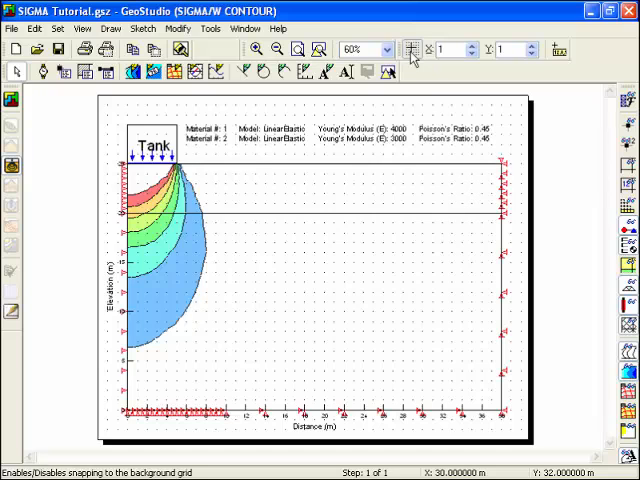
Place value labels on several shaded Y-Total Stress contour lines beneath the tank via Contour Labels.
{"action": "left_click", "coordinate": [410, 48]}
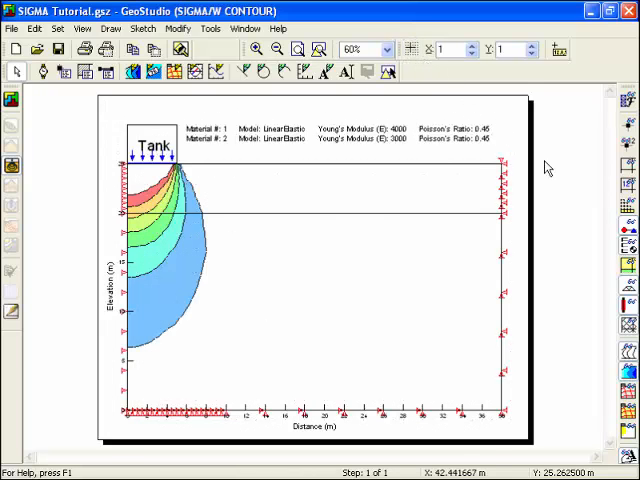
{"action": "mouse_move", "coordinate": [584, 244]}
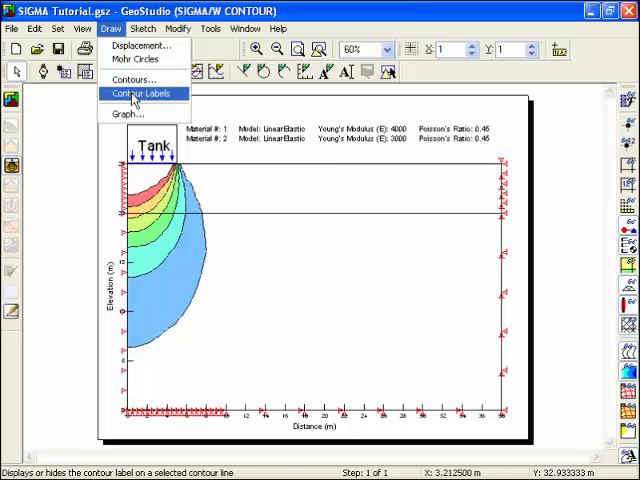
{"action": "left_click", "coordinate": [140, 92]}
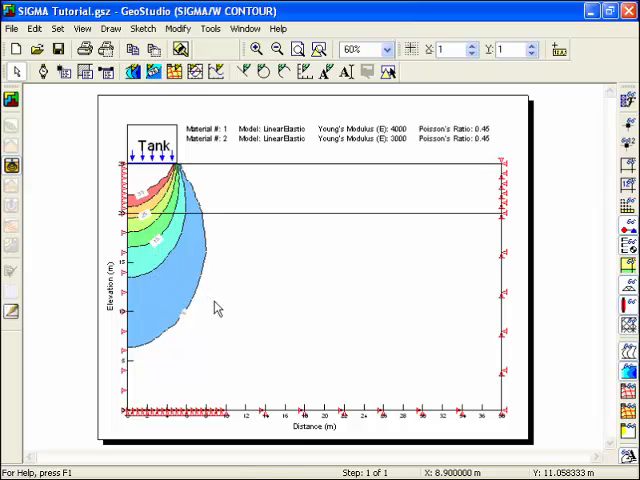
{"action": "mouse_move", "coordinate": [220, 304]}
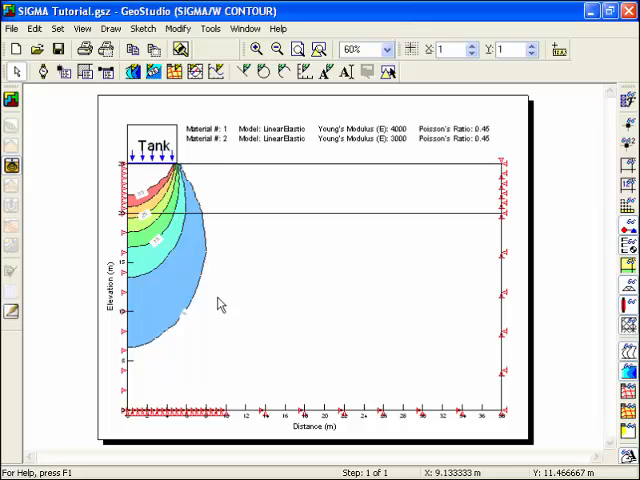
{"action": "mouse_move", "coordinate": [204, 288]}
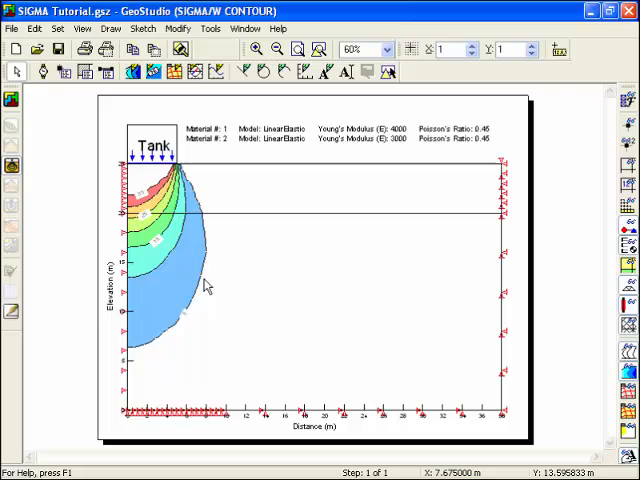
{"action": "left_click", "coordinate": [110, 28]}
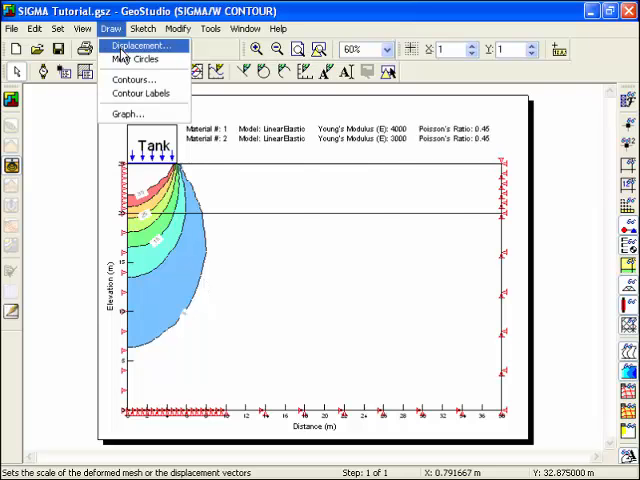
Show the Mohr circle of total stress at node 181, move it aside, then close it to restore the contours.
{"action": "left_click", "coordinate": [132, 60]}
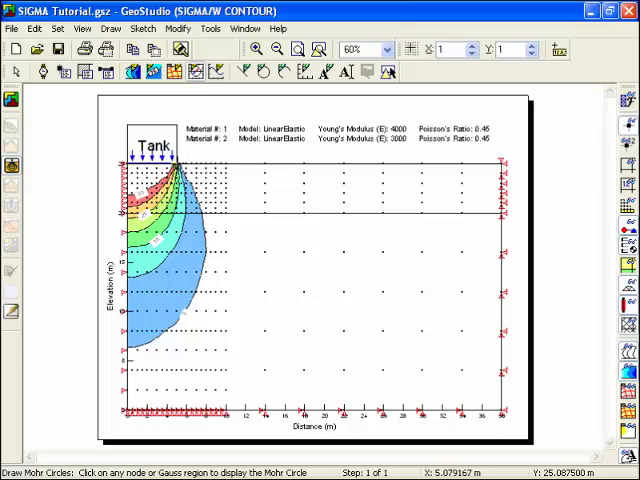
{"action": "left_click", "coordinate": [178, 176]}
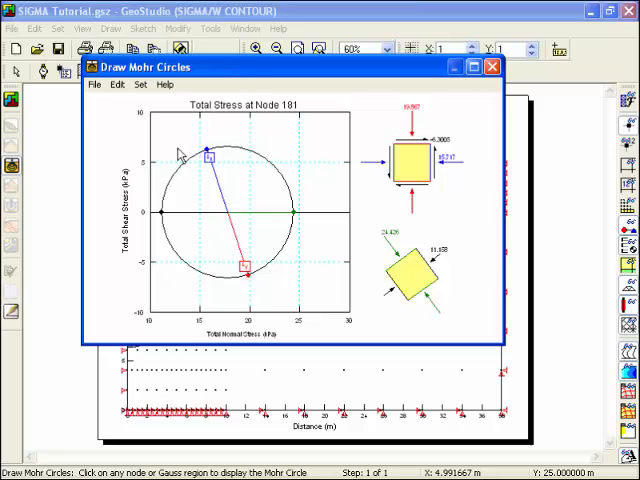
{"action": "mouse_move", "coordinate": [248, 78]}
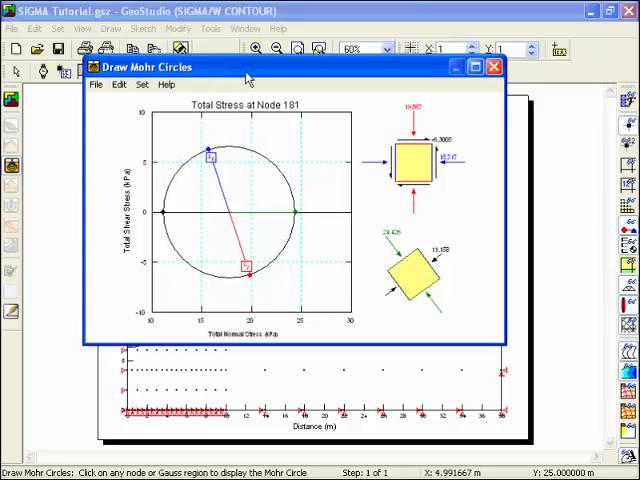
{"action": "left_click_drag", "start_coordinate": [248, 78], "coordinate": [248, 104]}
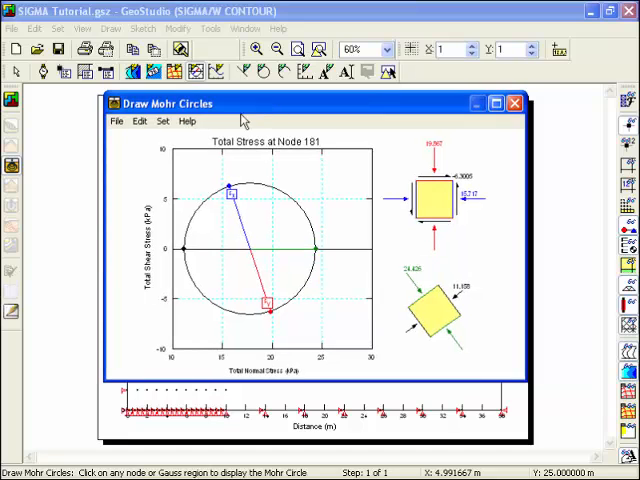
{"action": "left_click", "coordinate": [516, 104]}
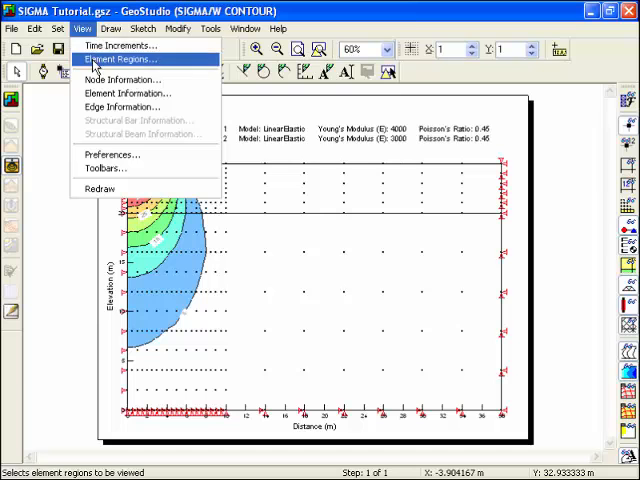
{"action": "left_click", "coordinate": [120, 80]}
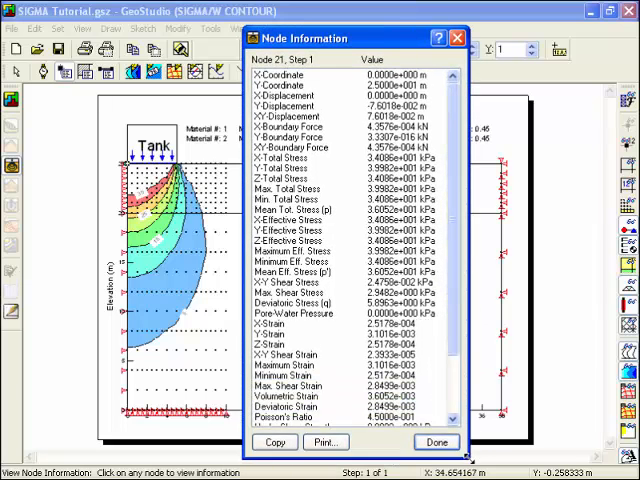
{"action": "scroll", "scroll_direction": "down", "scroll_amount": 3}
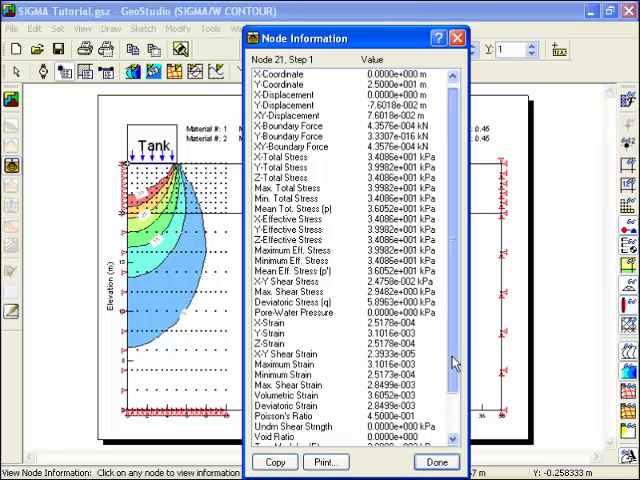
{"action": "scroll", "scroll_direction": "down", "scroll_amount": 3}
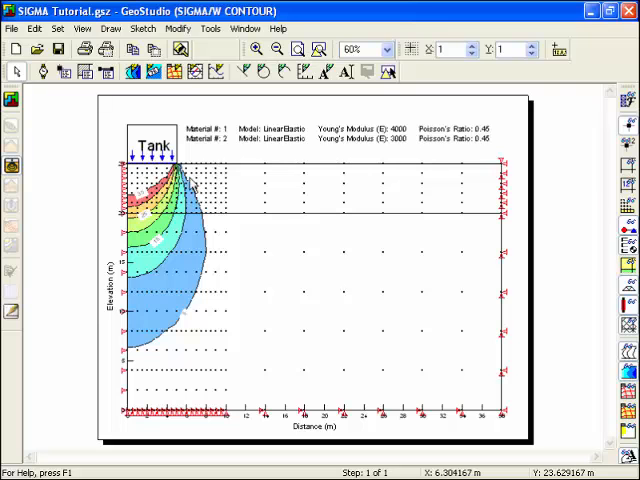
{"action": "left_click", "coordinate": [84, 28]}
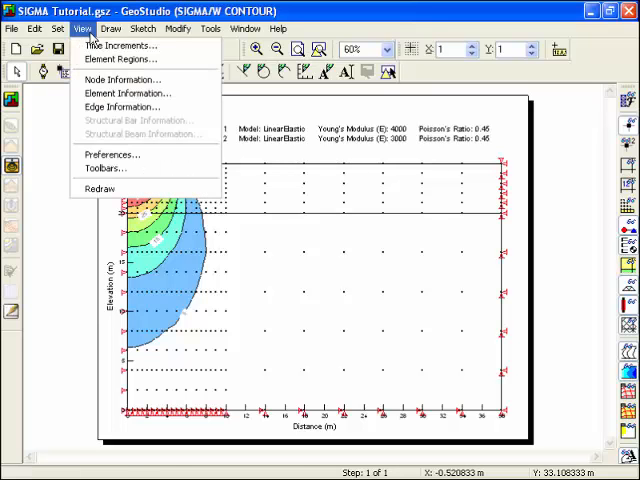
{"action": "left_click", "coordinate": [124, 92]}
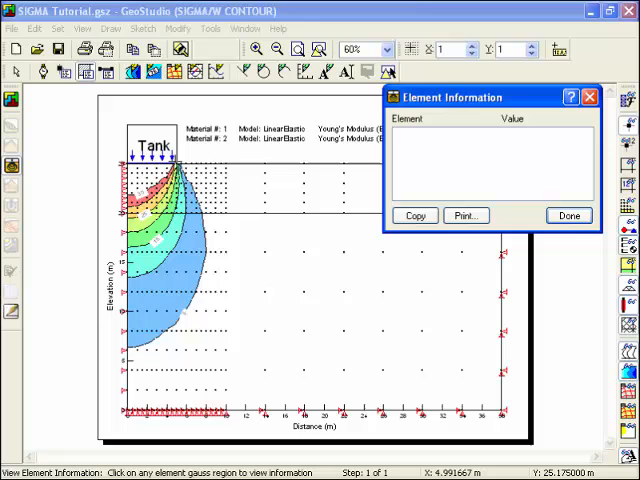
{"action": "left_click", "coordinate": [344, 228]}
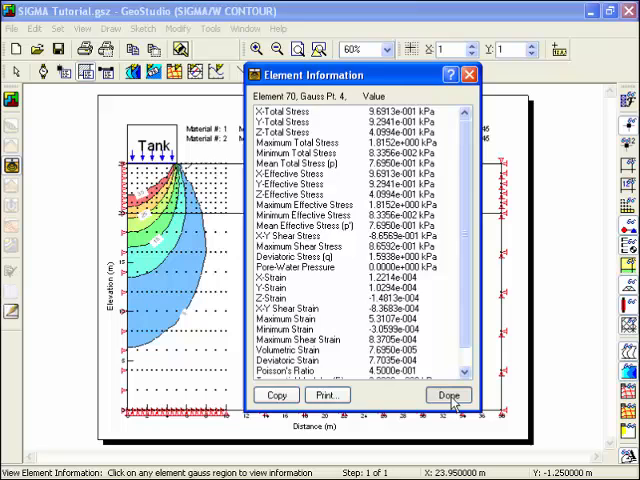
{"action": "left_click", "coordinate": [448, 394]}
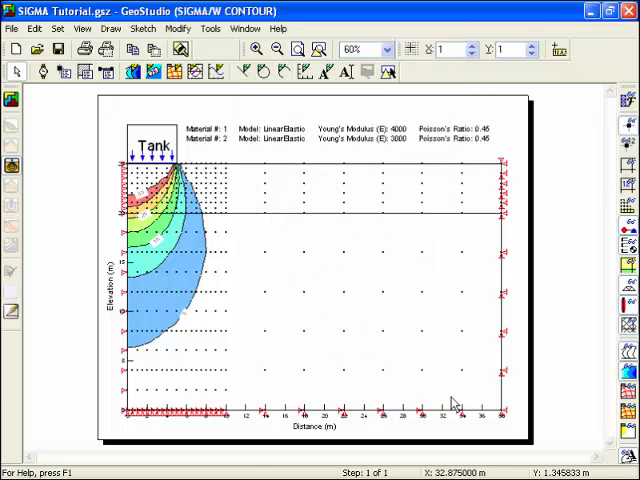
{"action": "mouse_move", "coordinate": [190, 264]}
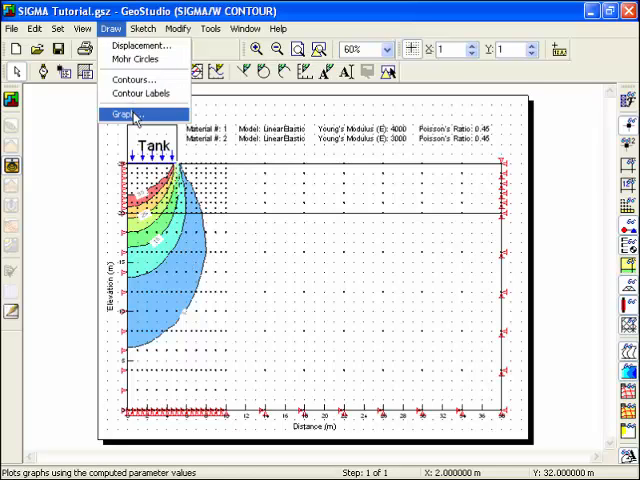
{"action": "left_click", "coordinate": [118, 116]}
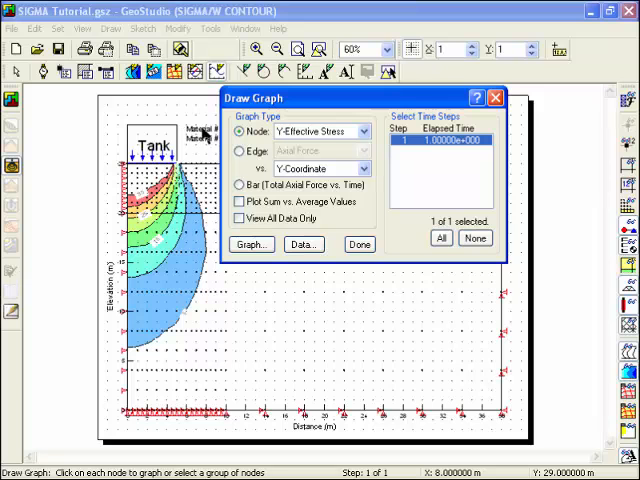
{"action": "left_click", "coordinate": [360, 132]}
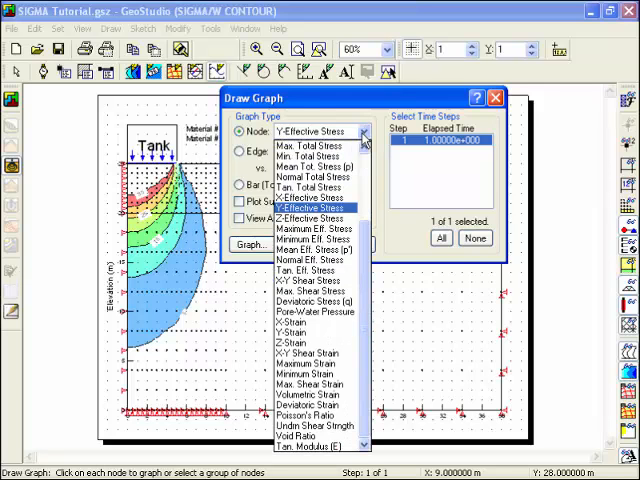
{"action": "scroll", "scroll_direction": "up", "scroll_amount": 3}
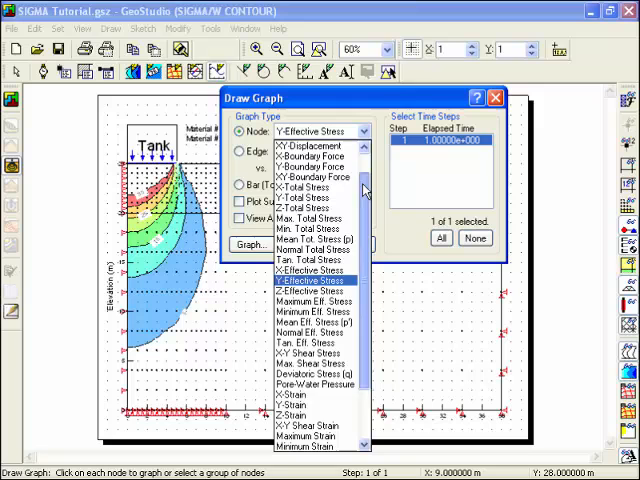
{"action": "left_click", "coordinate": [290, 132]}
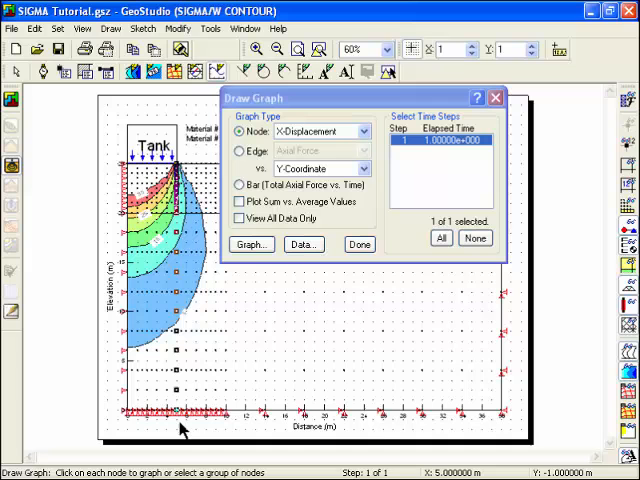
{"action": "mouse_move", "coordinate": [252, 270]}
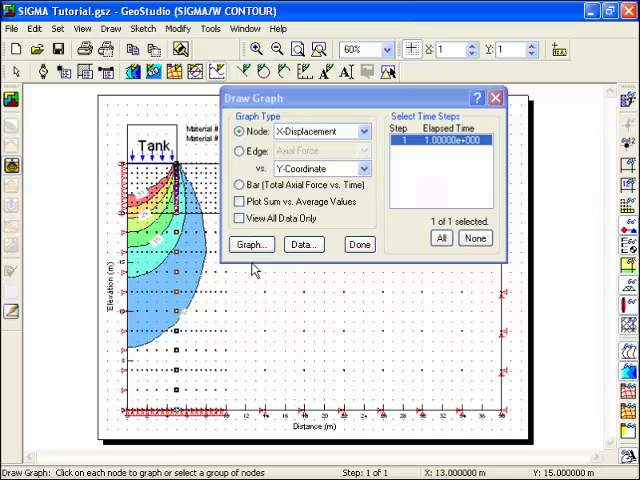
{"action": "left_click", "coordinate": [252, 244]}
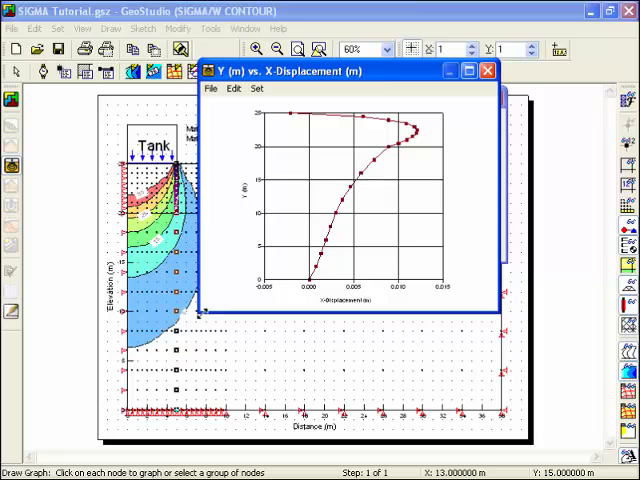
{"action": "left_click", "coordinate": [470, 72]}
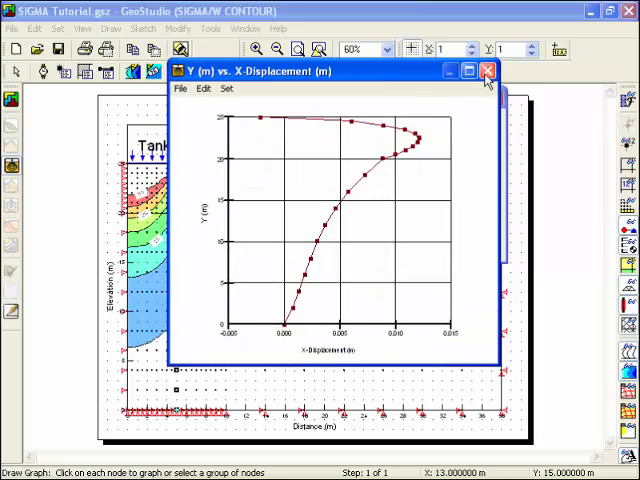
{"action": "left_click", "coordinate": [486, 72]}
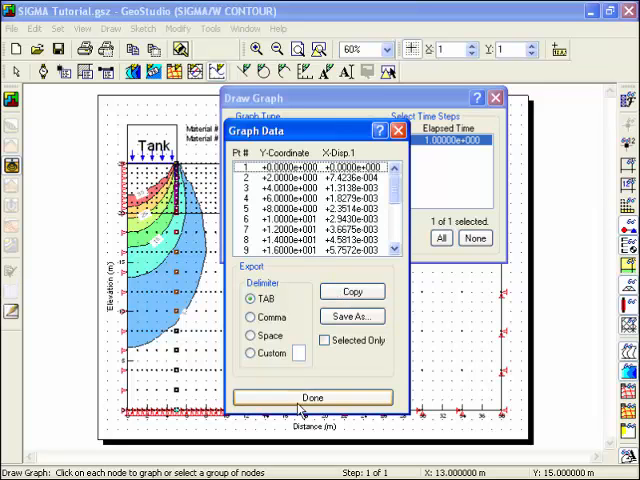
{"action": "left_click", "coordinate": [312, 396]}
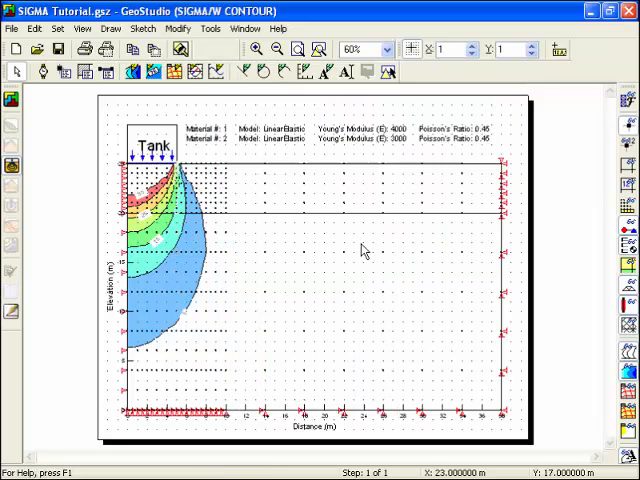
{"action": "mouse_move", "coordinate": [144, 304]}
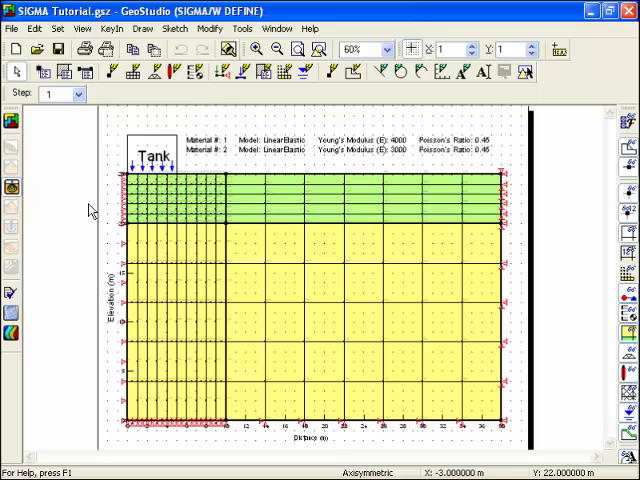
{"action": "mouse_move", "coordinate": [12, 122]}
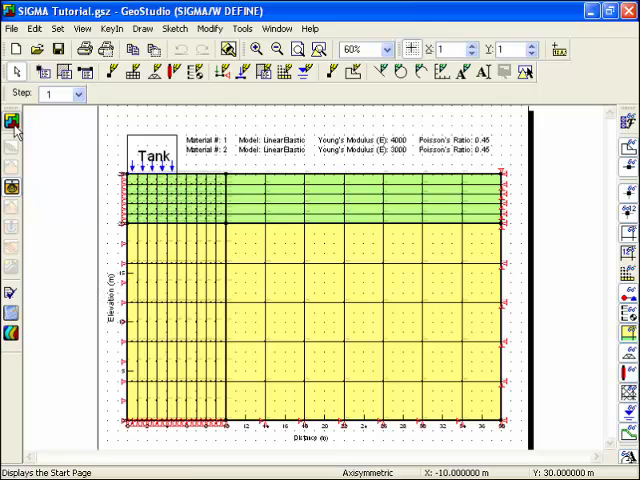
Show the GeoStudio start page listing analysis types and the SIGMA Tutorial project.
{"action": "left_click", "coordinate": [14, 122]}
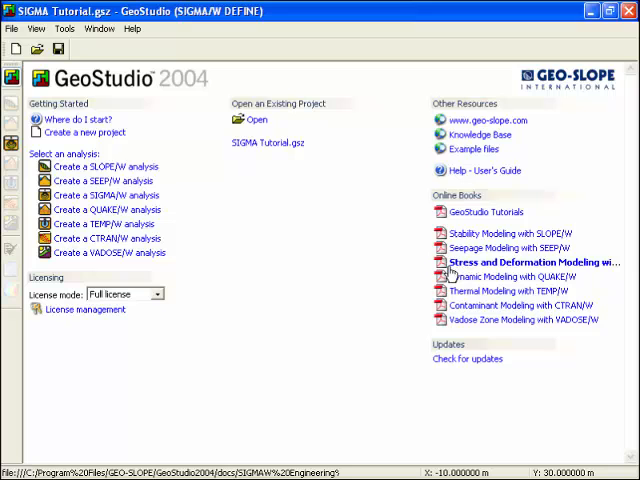
{"action": "mouse_move", "coordinate": [396, 216]}
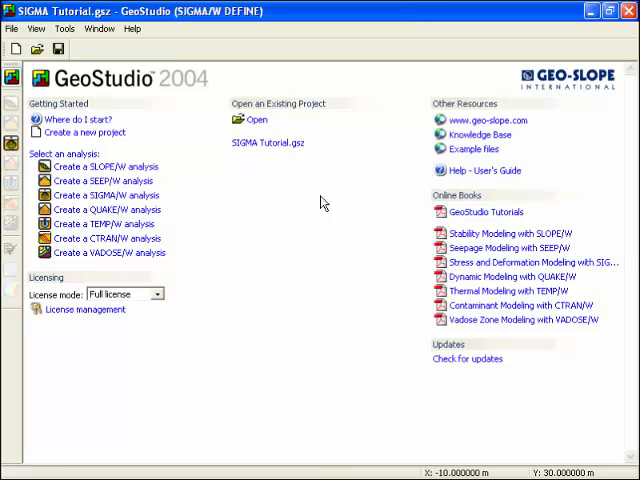
{"action": "mouse_move", "coordinate": [12, 146]}
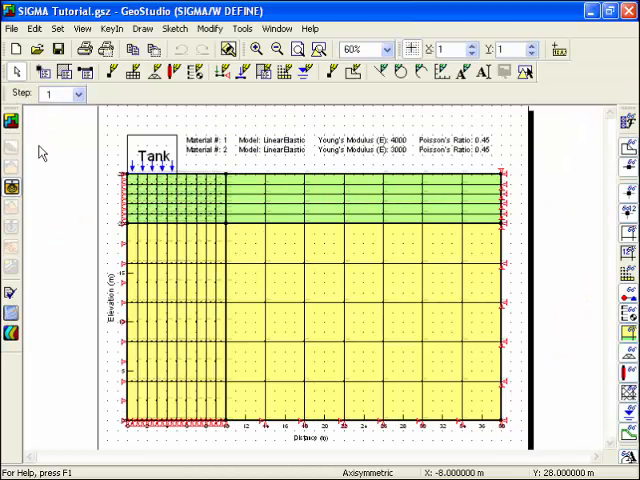
{"action": "mouse_move", "coordinate": [228, 232]}
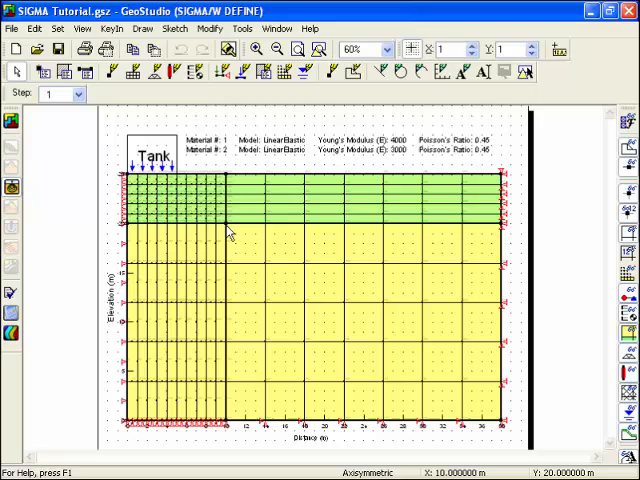